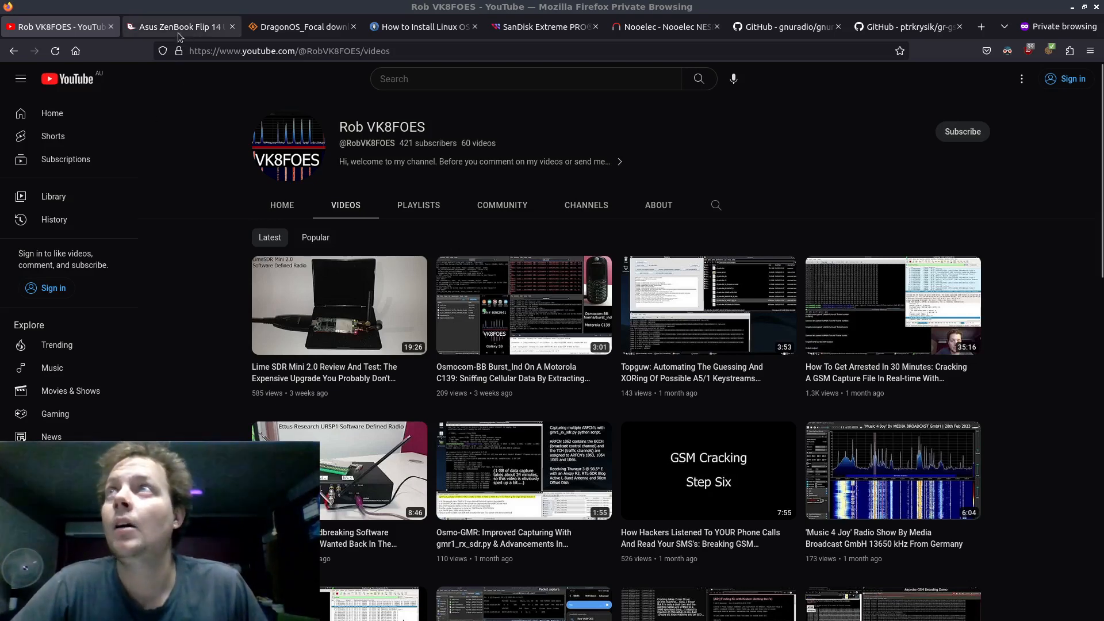
# Step: Review the Asus ZenBook Flip 14 specs, then switch to the DragonOS_Focal SourceForge page
pyautogui.click(179, 26)
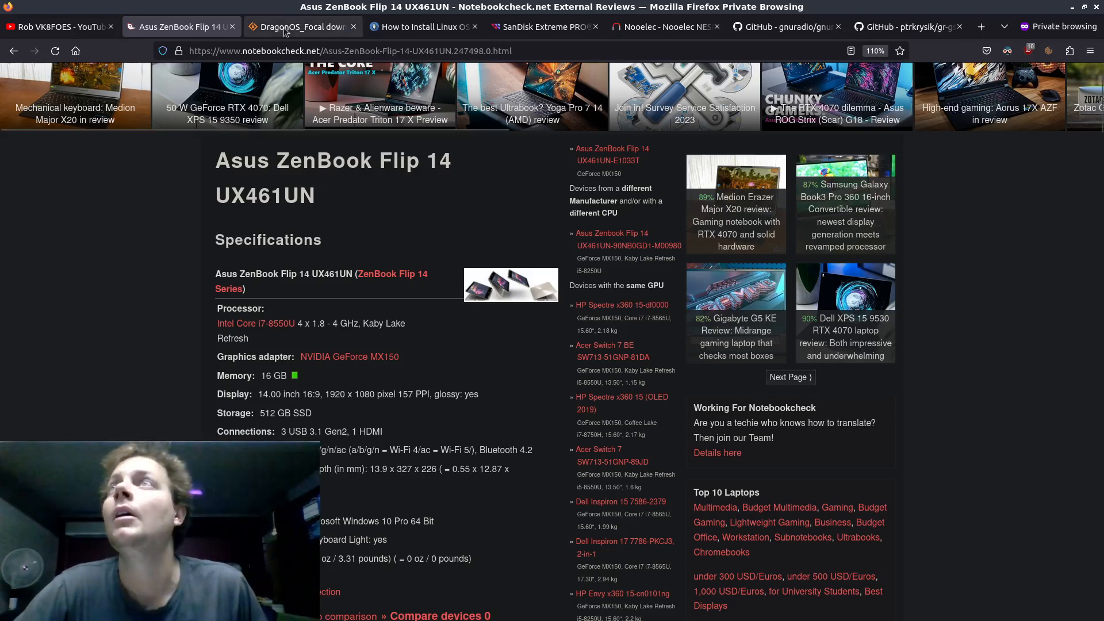
pyautogui.click(297, 26)
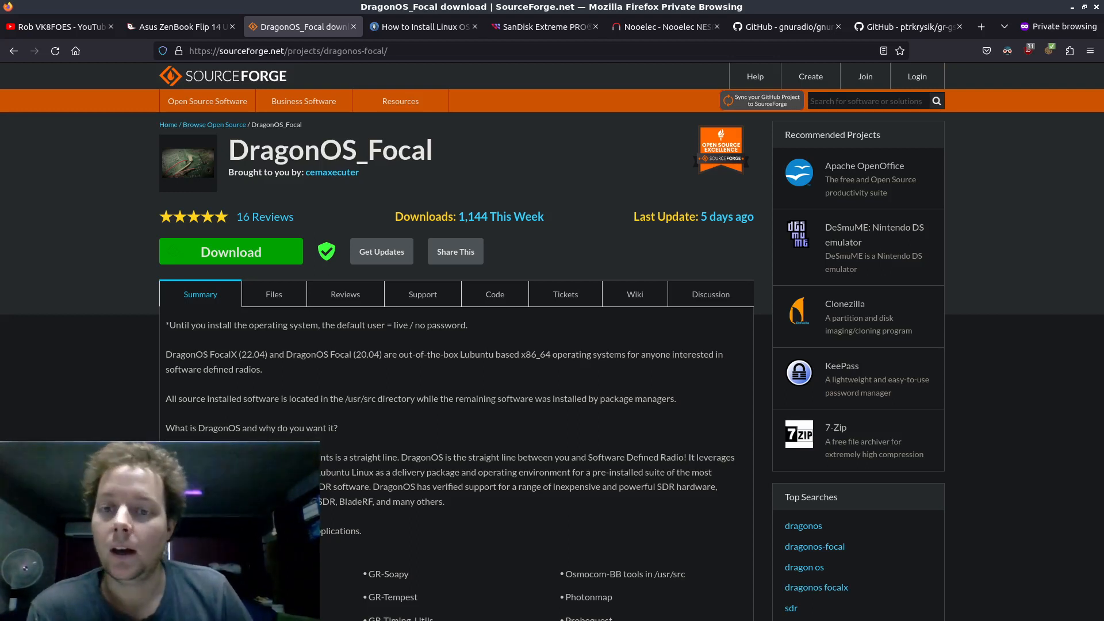
# Step: Switch to the TecMint article on installing Linux on a USB drive
pyautogui.click(422, 26)
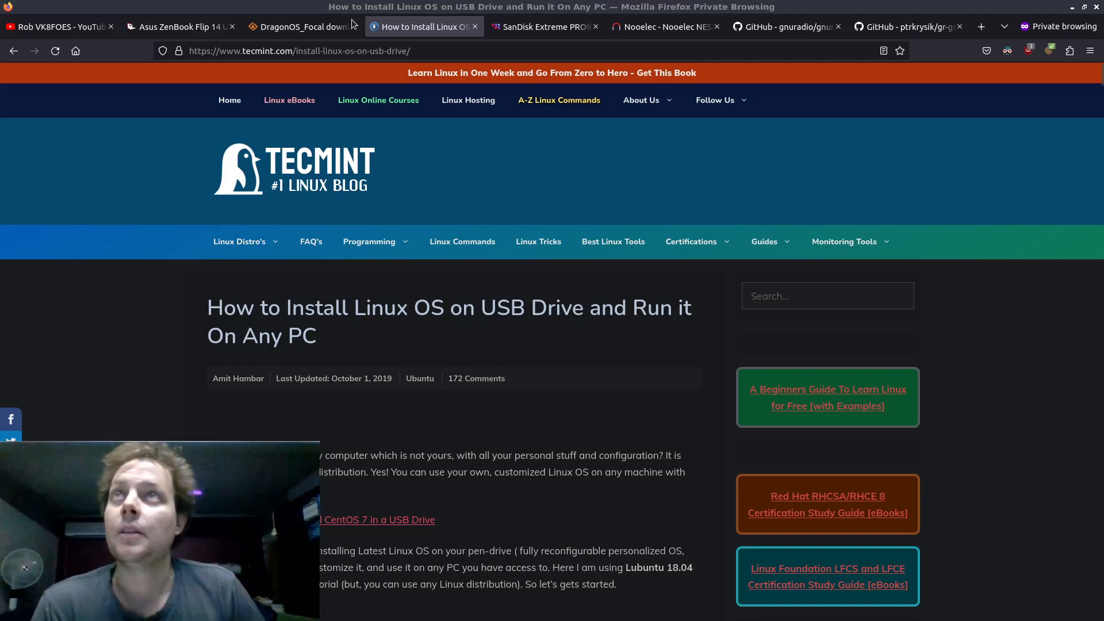
# Step: View the SanDisk Extreme PRO drive page, then the Nooelec NESDR SMArt XTR product page
pyautogui.click(542, 26)
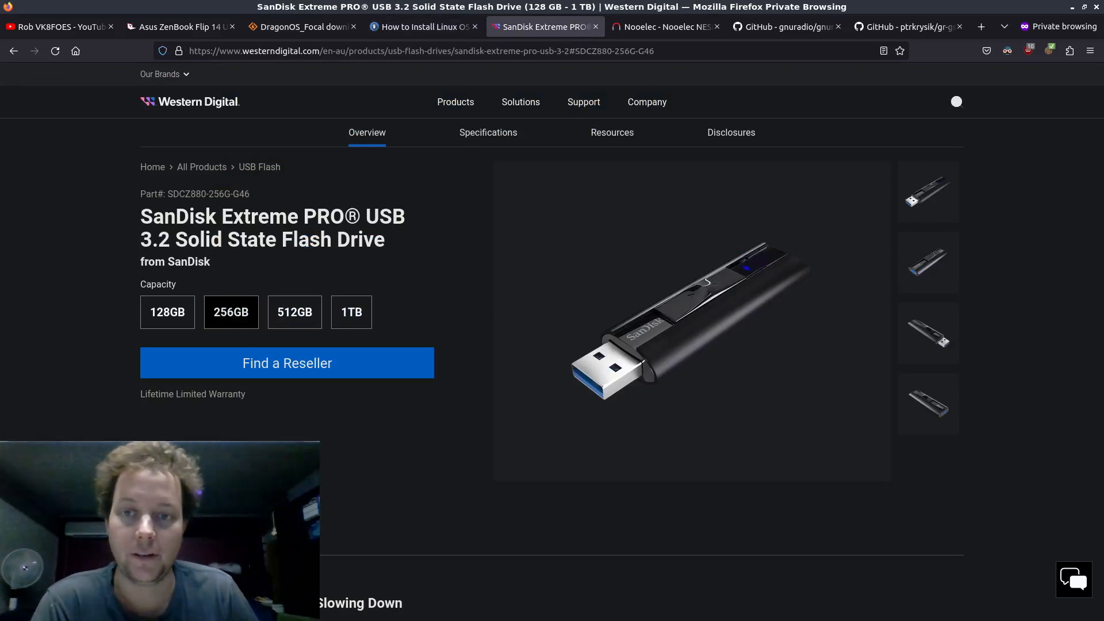
pyautogui.moveTo(313, 384)
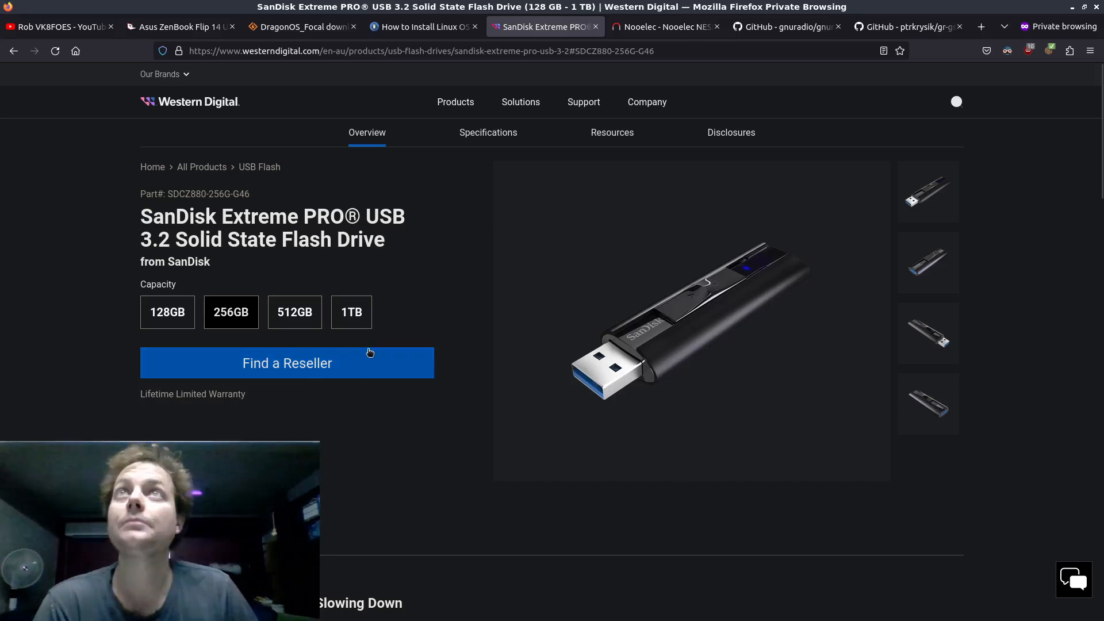
pyautogui.click(665, 26)
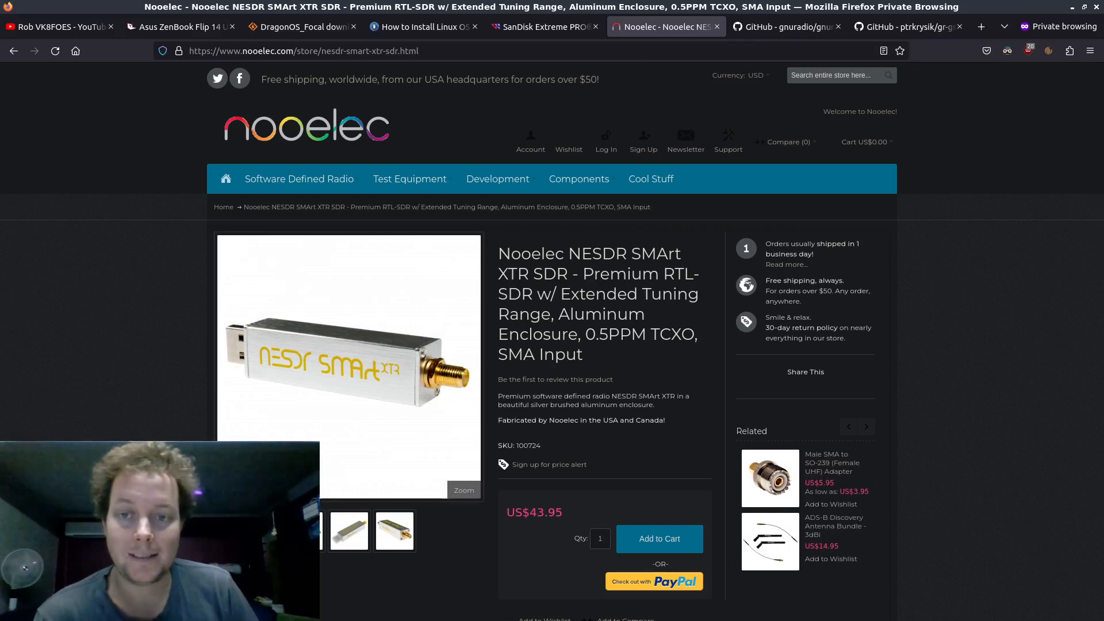
# Step: Browse the Nooelec SDR product images, then switch to the gnuradio GitHub repository
pyautogui.click(865, 425)
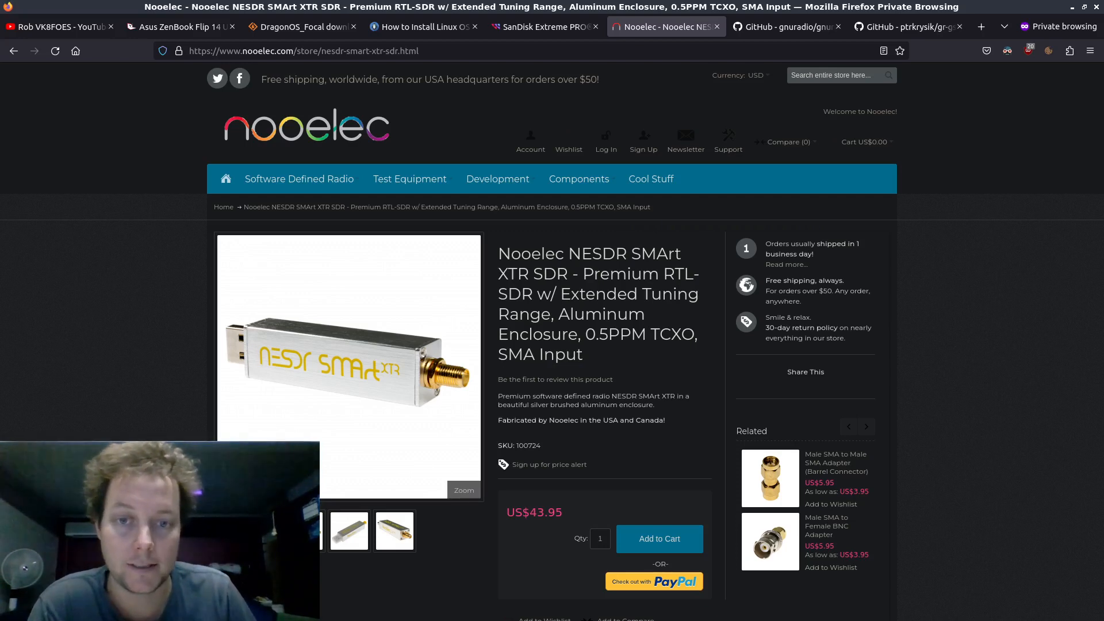
pyautogui.click(867, 425)
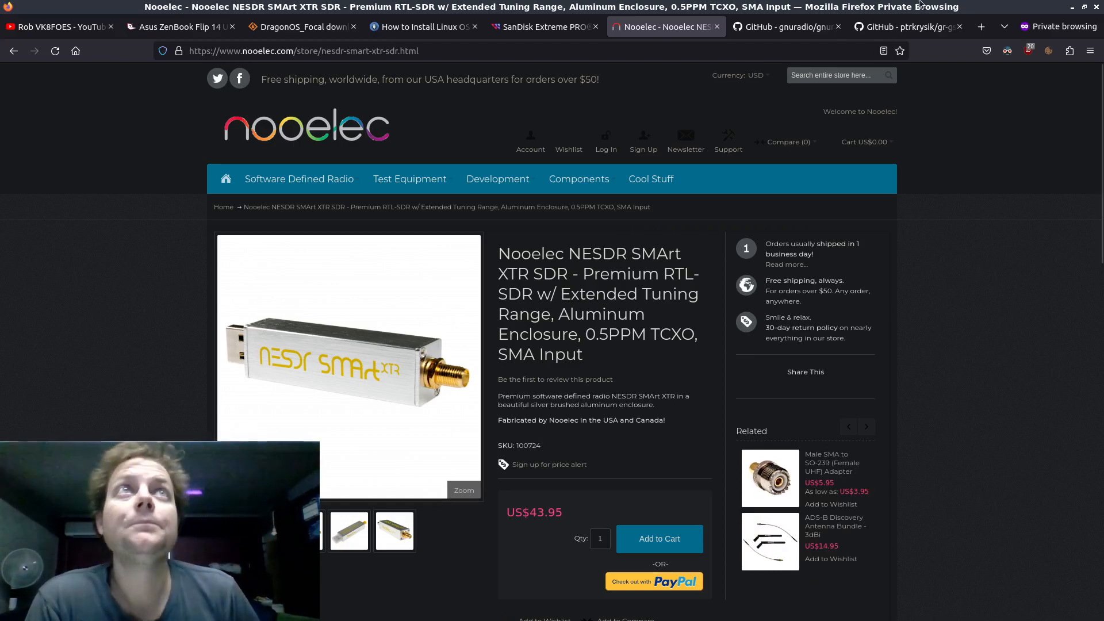
pyautogui.click(787, 27)
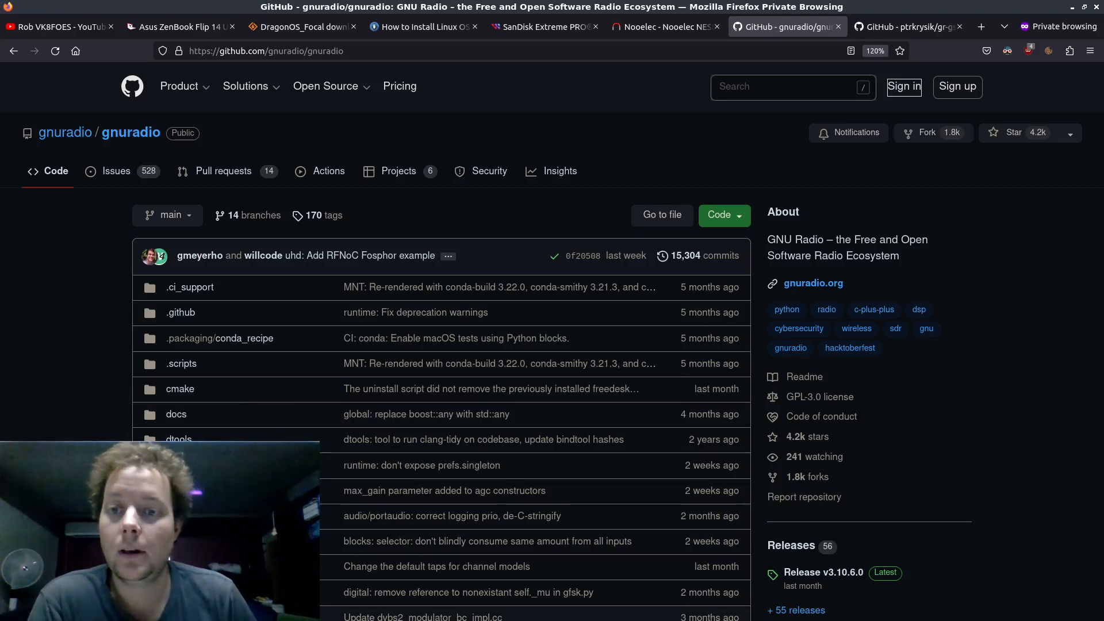
# Step: View the ptrkrysik/gr-gsm GitHub repository, then return to the DragonOS_Focal tab
pyautogui.click(904, 27)
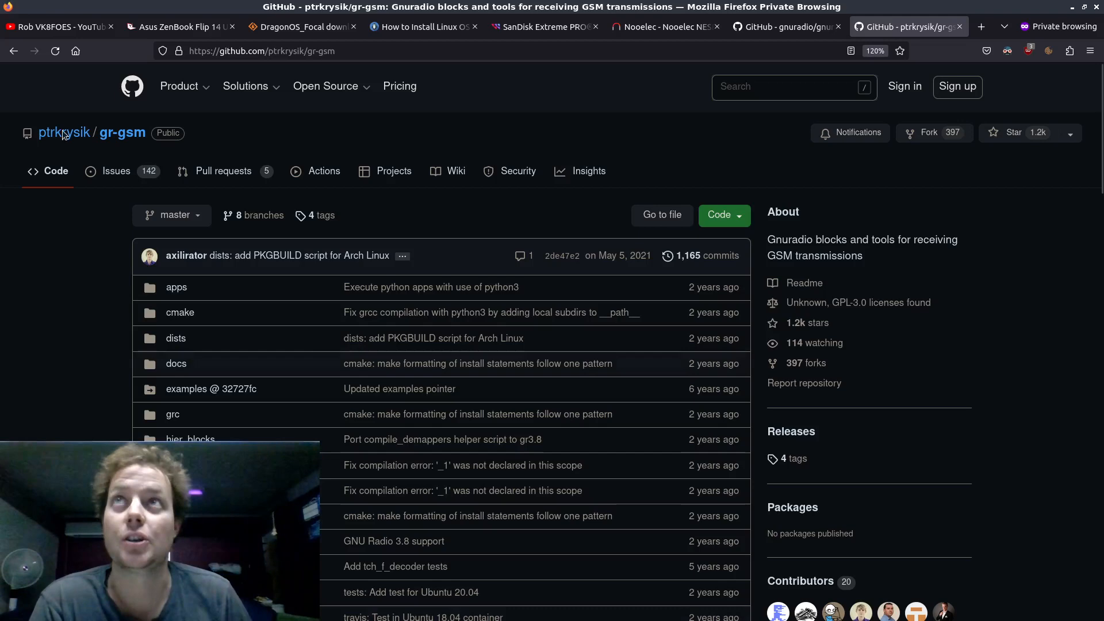
pyautogui.click(298, 26)
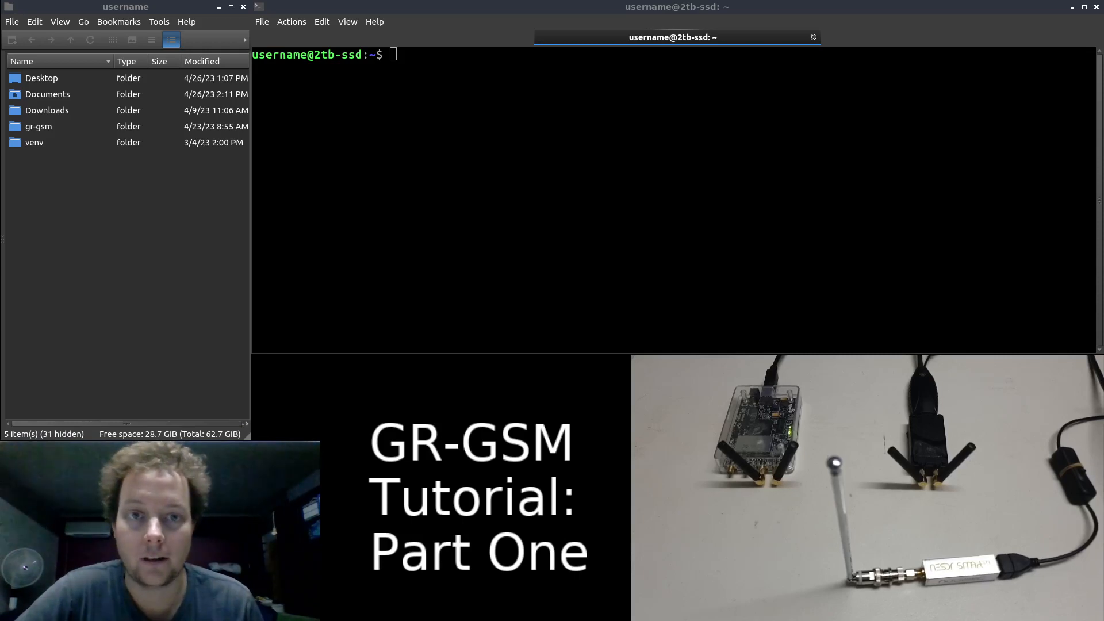
pyautogui.moveTo(583, 192)
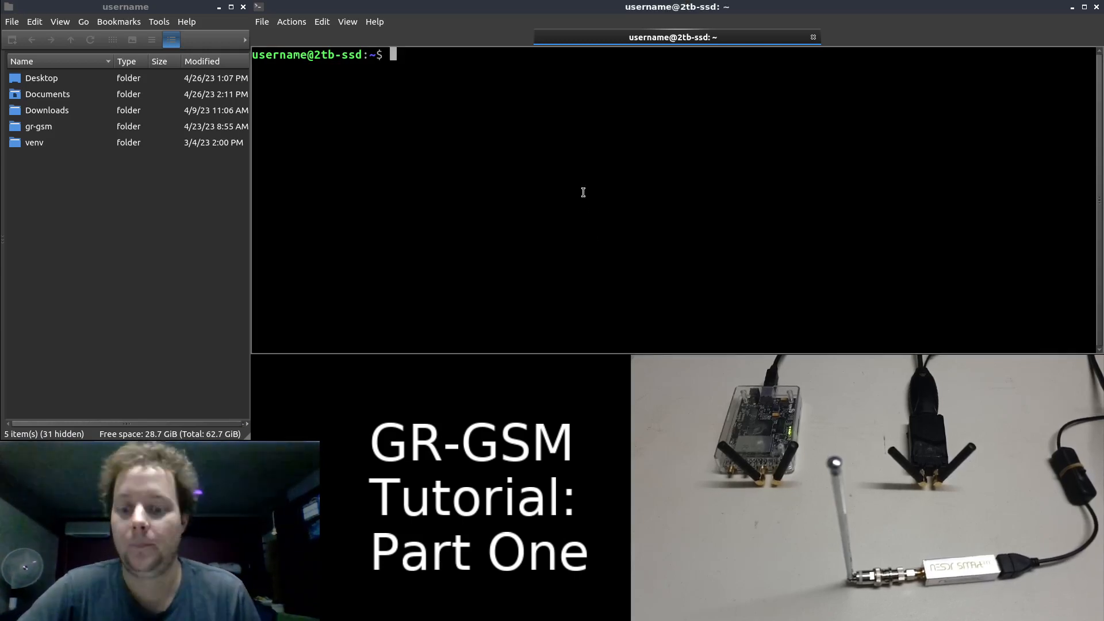
# Step: Run SoapySDRUtil --probe to list the connected SDR hardware, then refocus the terminal
pyautogui.write('Soapy')
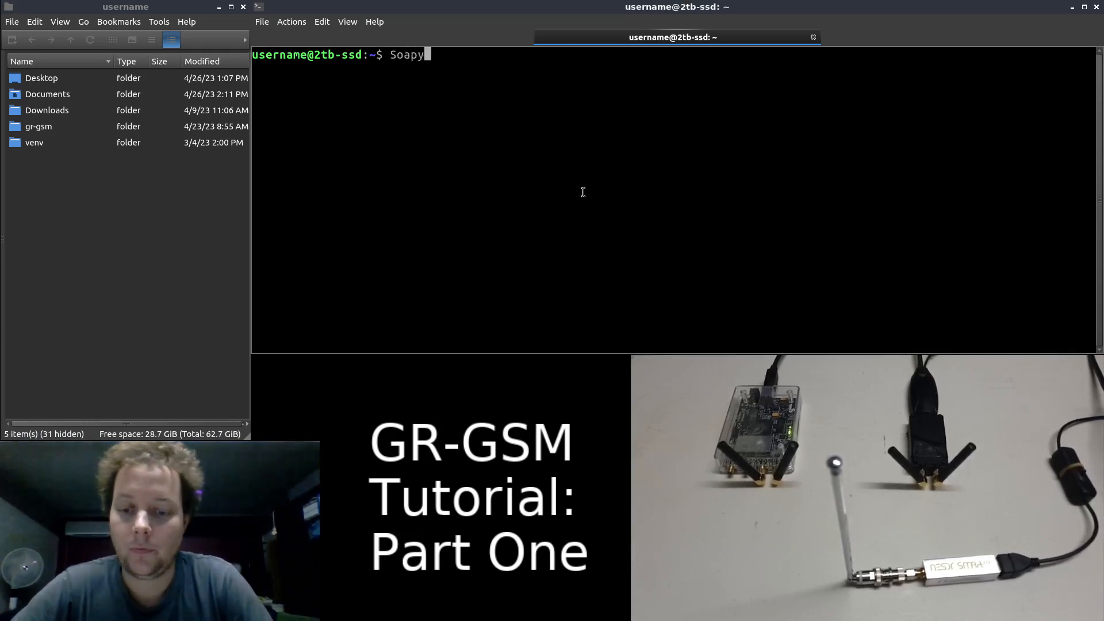
pyautogui.write('SDRUtil --probe')
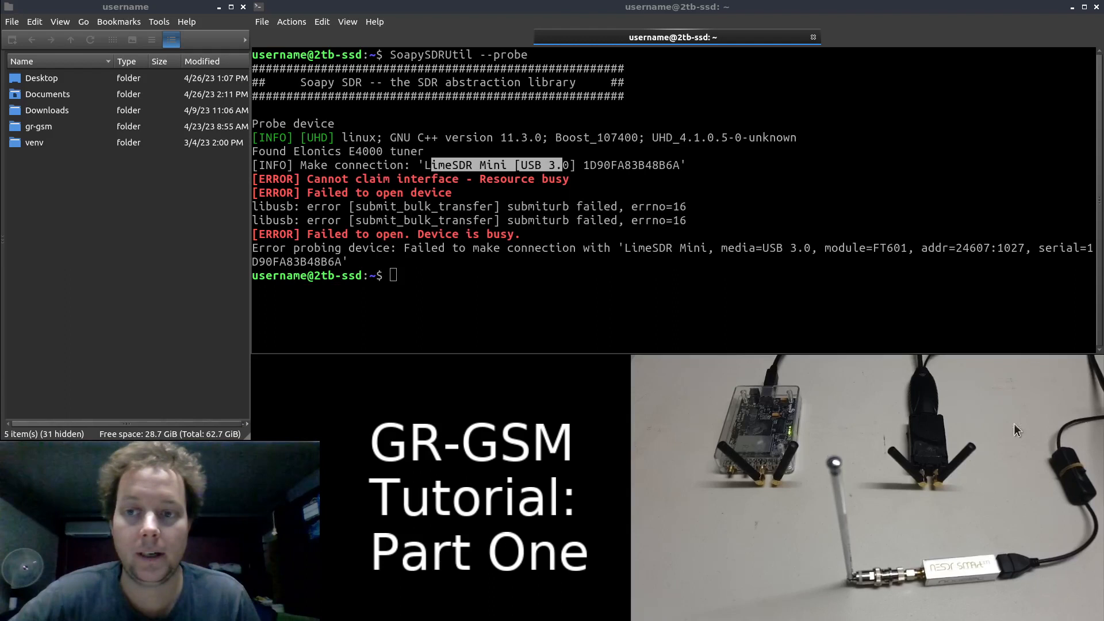
pyautogui.moveTo(847, 422)
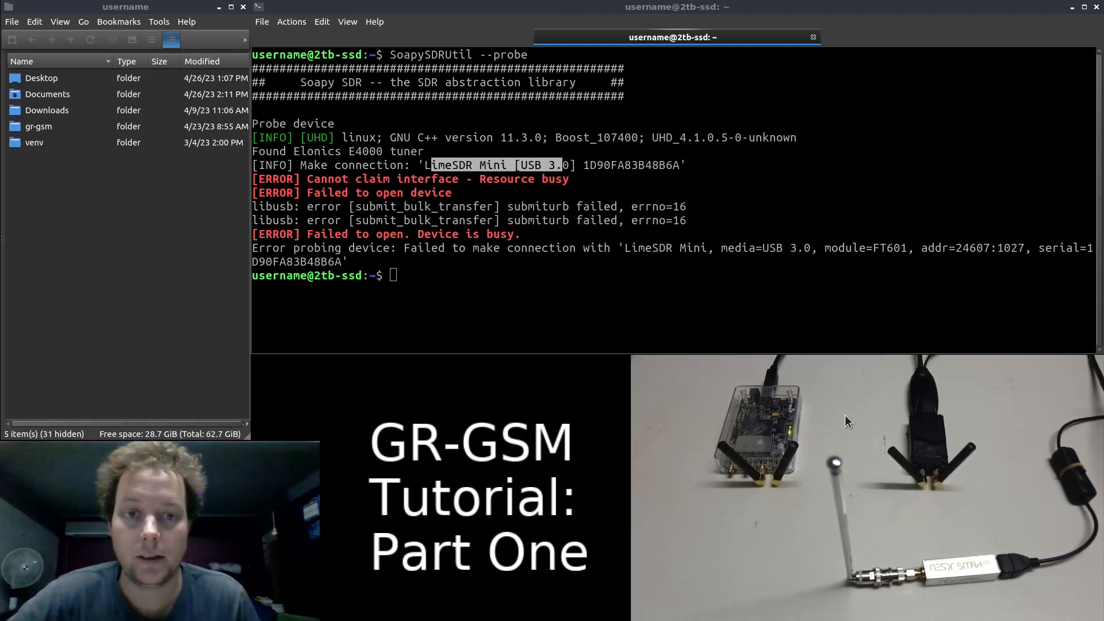
pyautogui.click(620, 276)
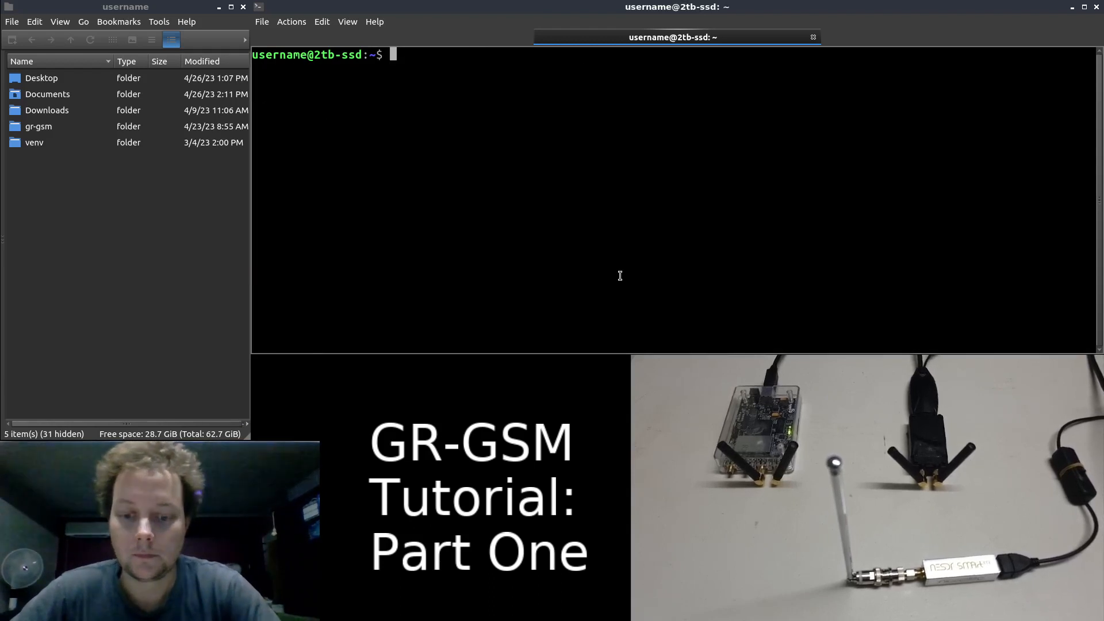
# Step: Enter the grgsm_scanner command at the fresh prompt
pyautogui.write('grgsm_scanner -h')
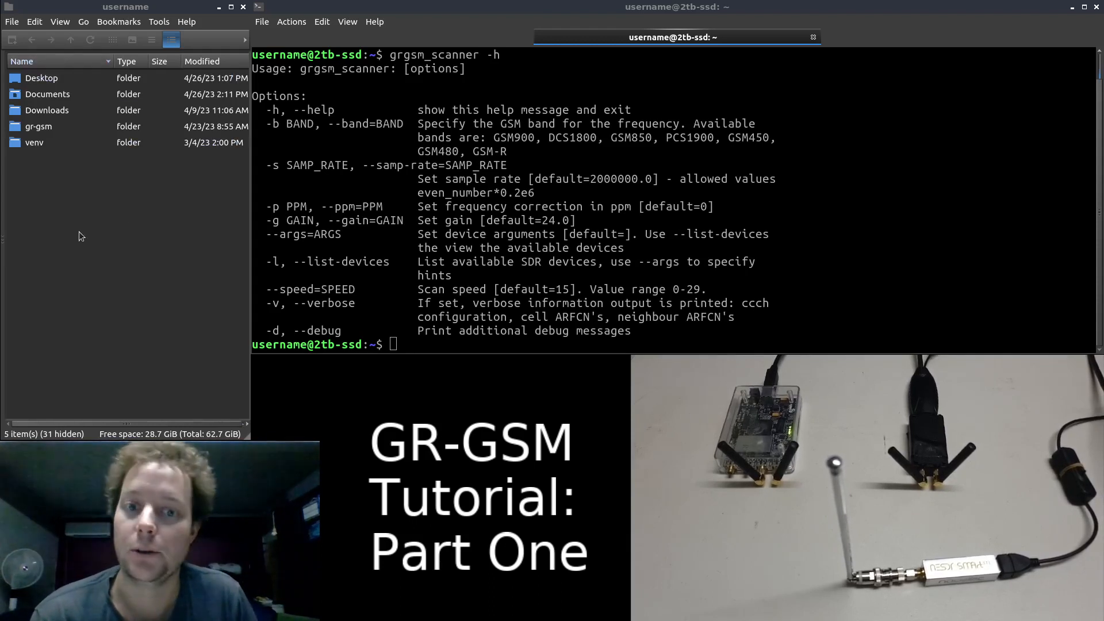
pyautogui.click(47, 110)
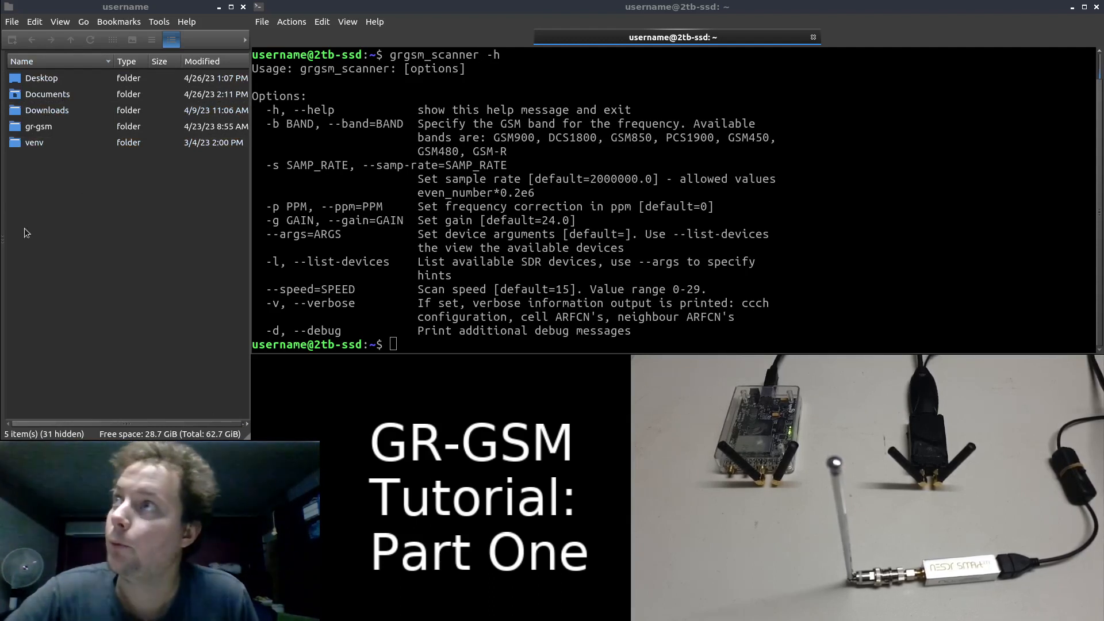
pyautogui.click(38, 127)
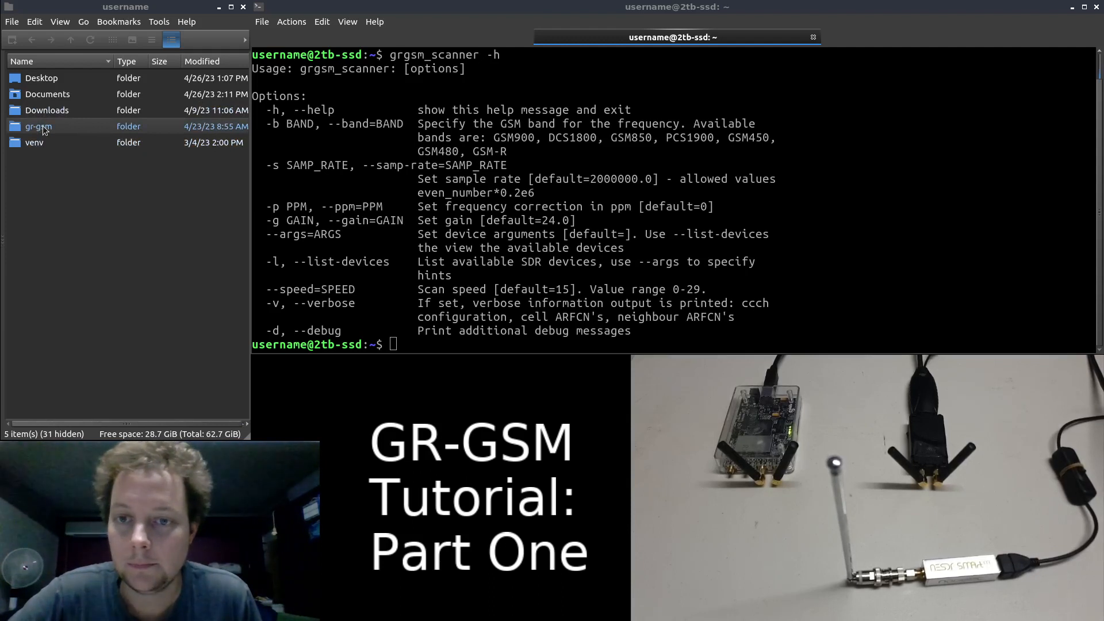
# Step: Open gr-gsm/apps in the file manager and select the grgsm_scanner script
pyautogui.doubleClick(33, 126)
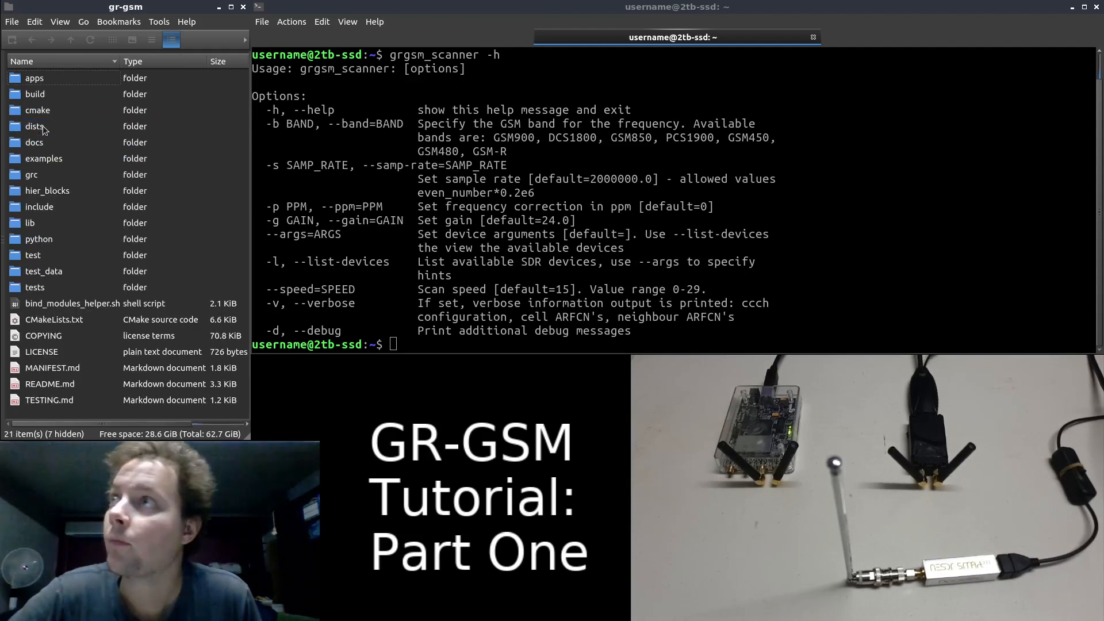
pyautogui.moveTo(32, 80)
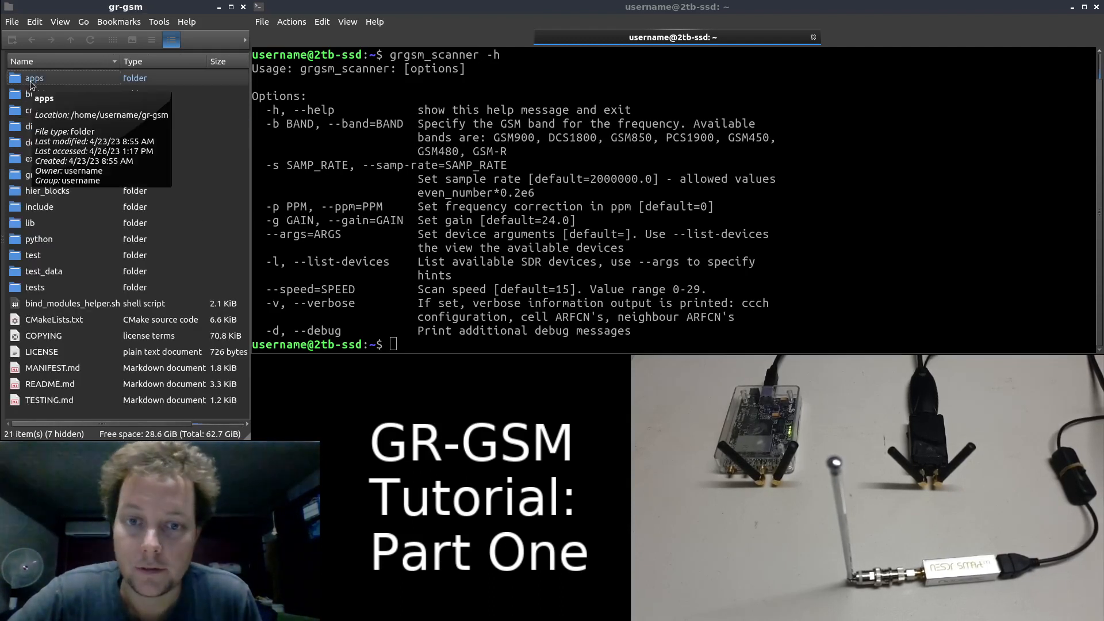
pyautogui.doubleClick(35, 79)
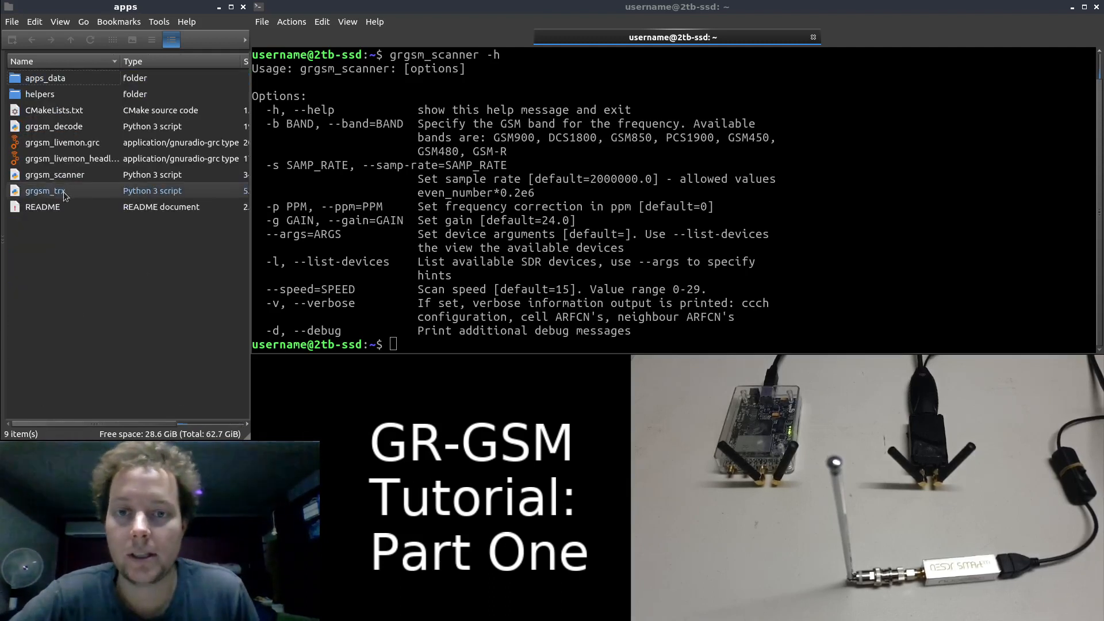
pyautogui.click(55, 175)
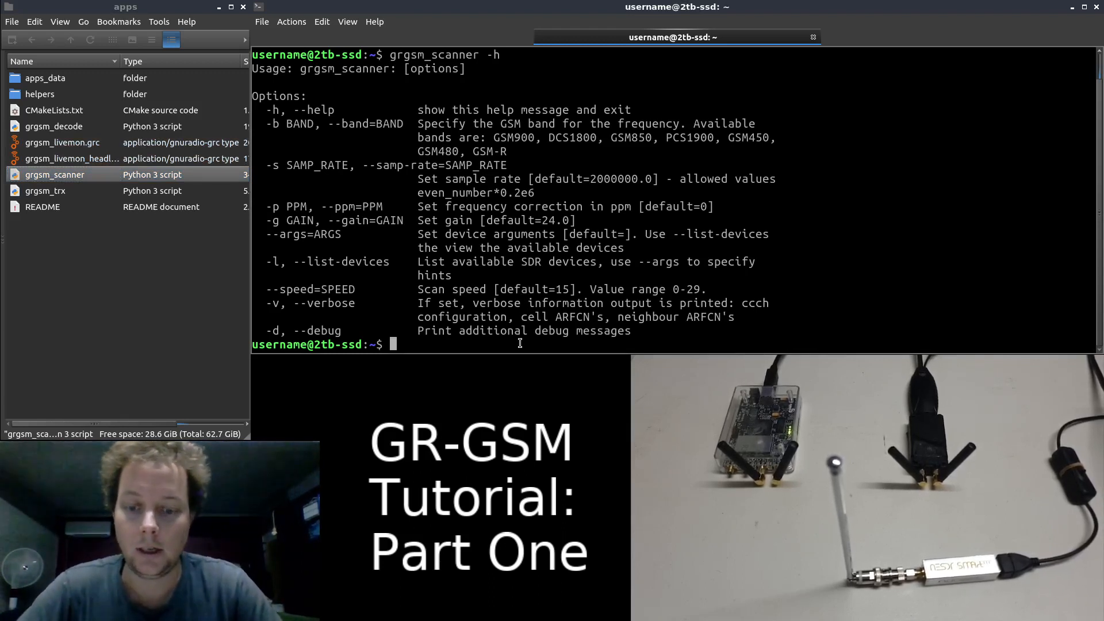
# Step: Change into the ~/gr-gsm/apps directory
pyautogui.write('cd')
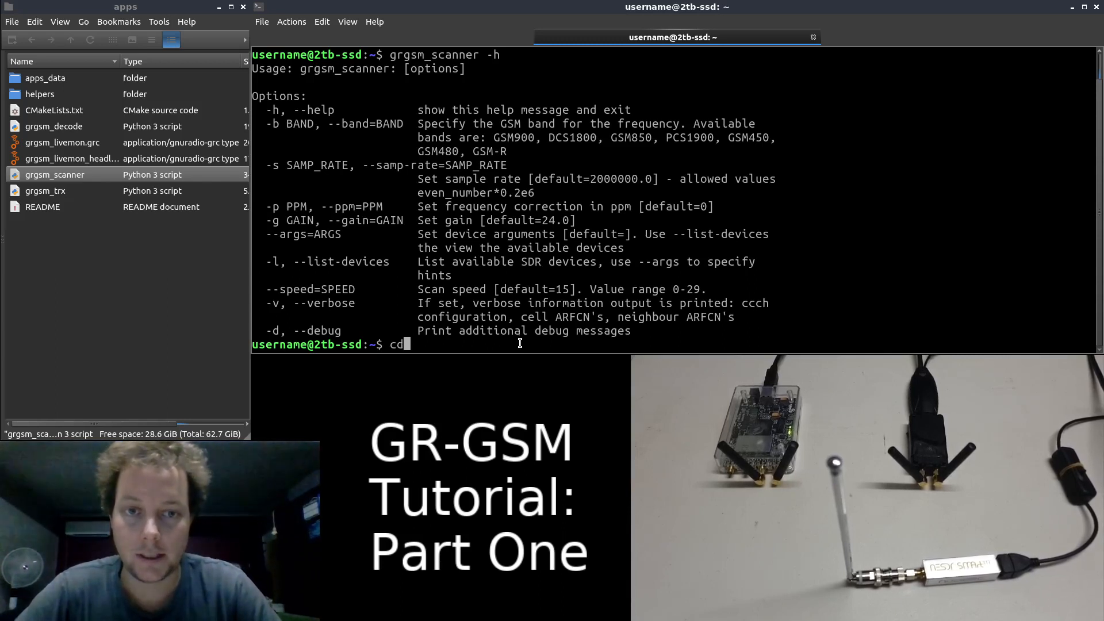
pyautogui.write('~')
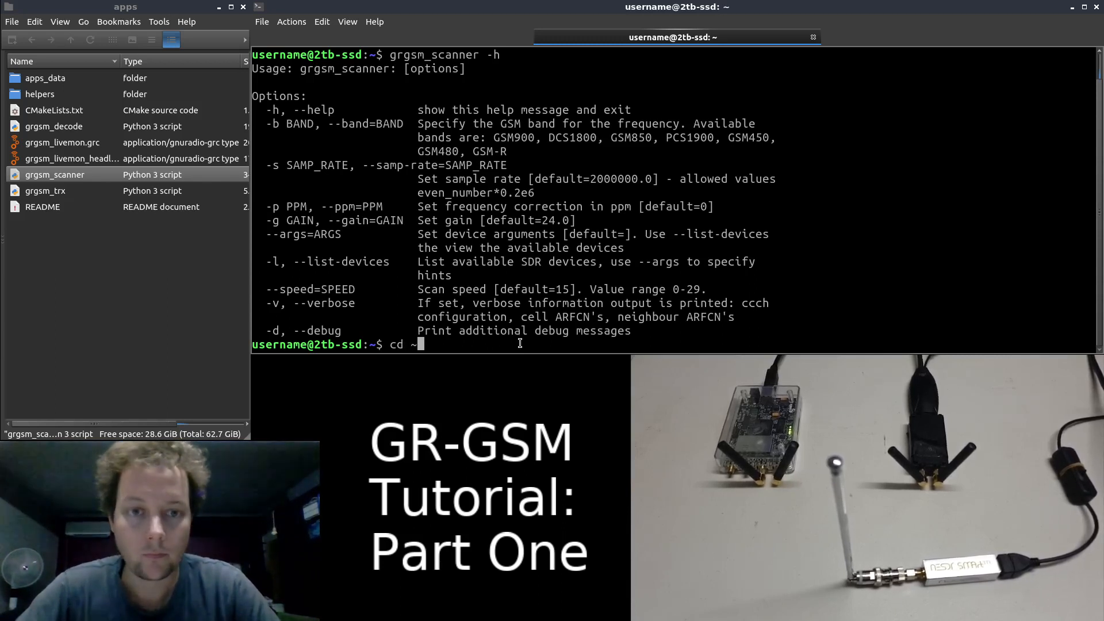
pyautogui.write('grgm')
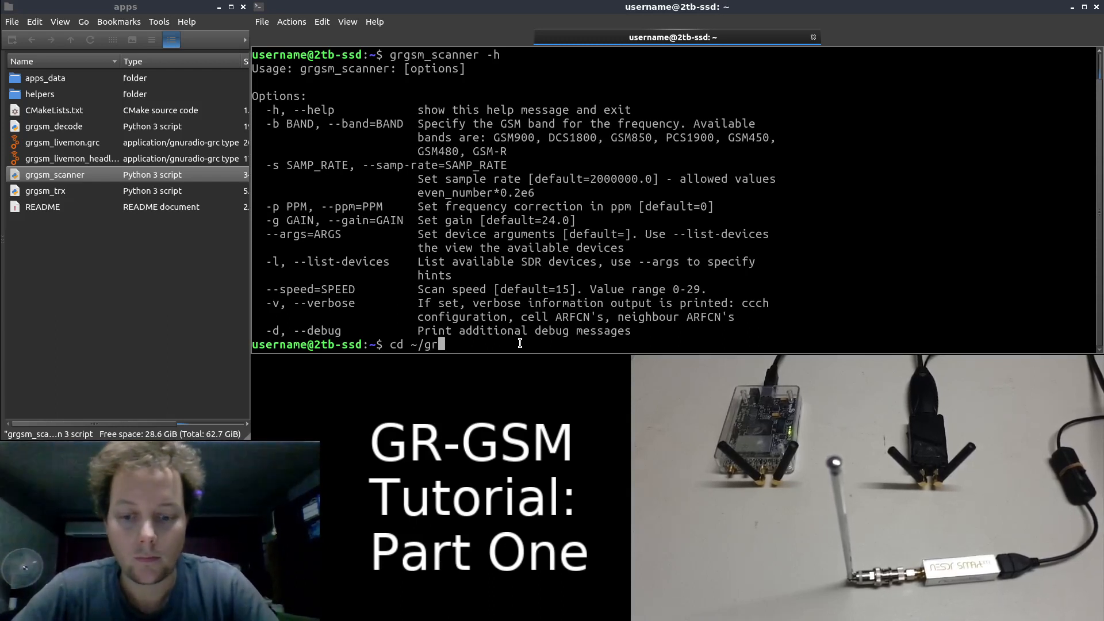
pyautogui.write('-gsm/apps')
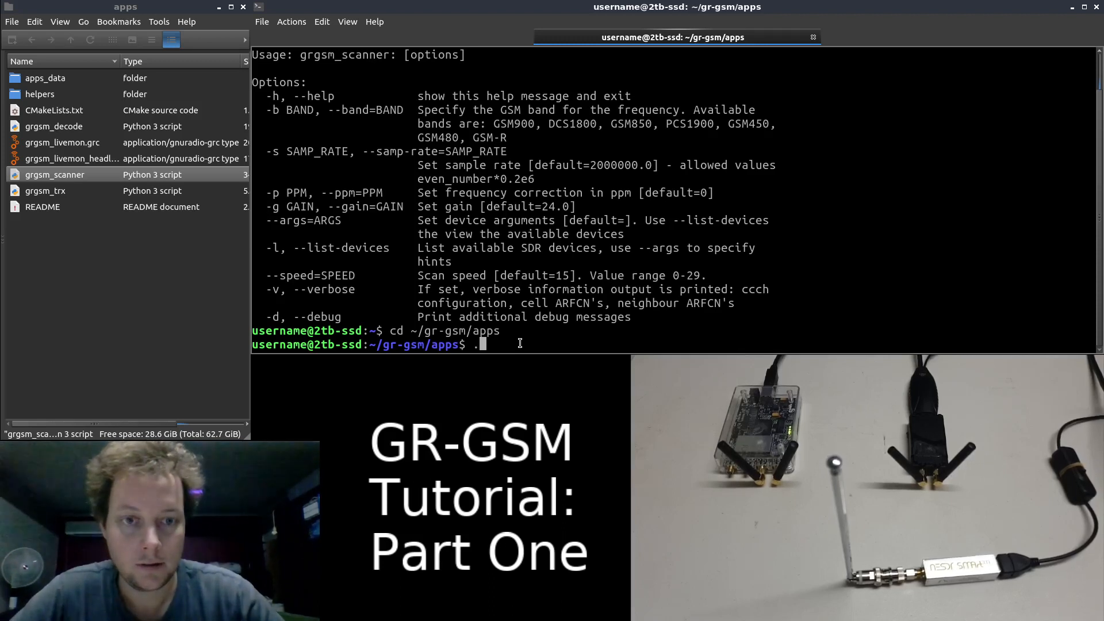
# Step: Run ./grgsm_scanner -h to print its help options, then begin a new cd command
pyautogui.write('./')
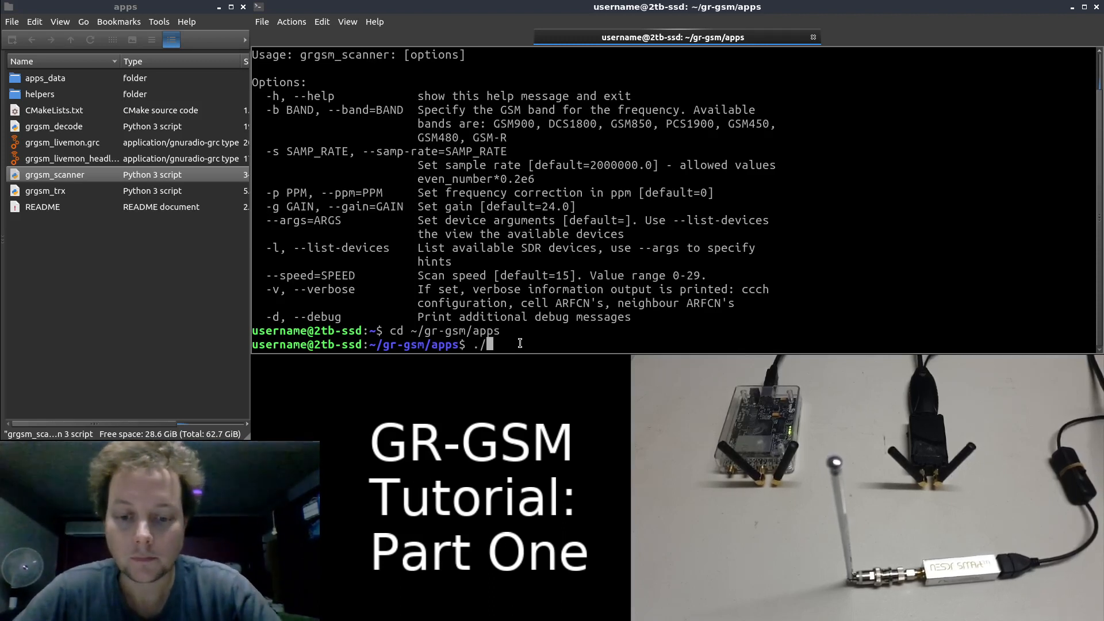
pyautogui.write('grgsm_')
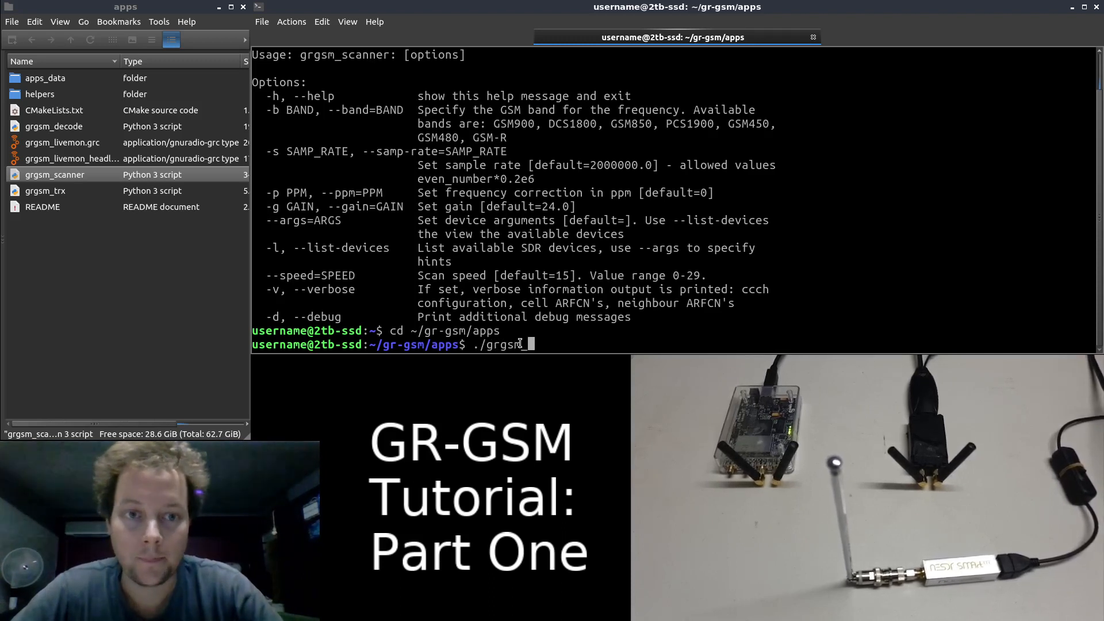
pyautogui.write('scanner -h')
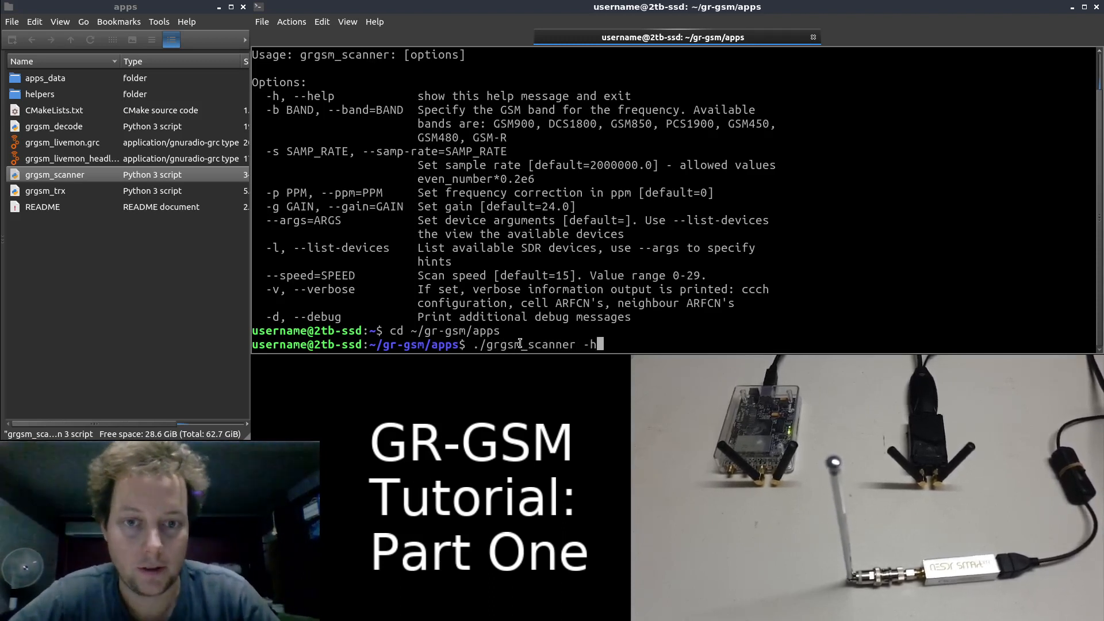
pyautogui.press('Return')
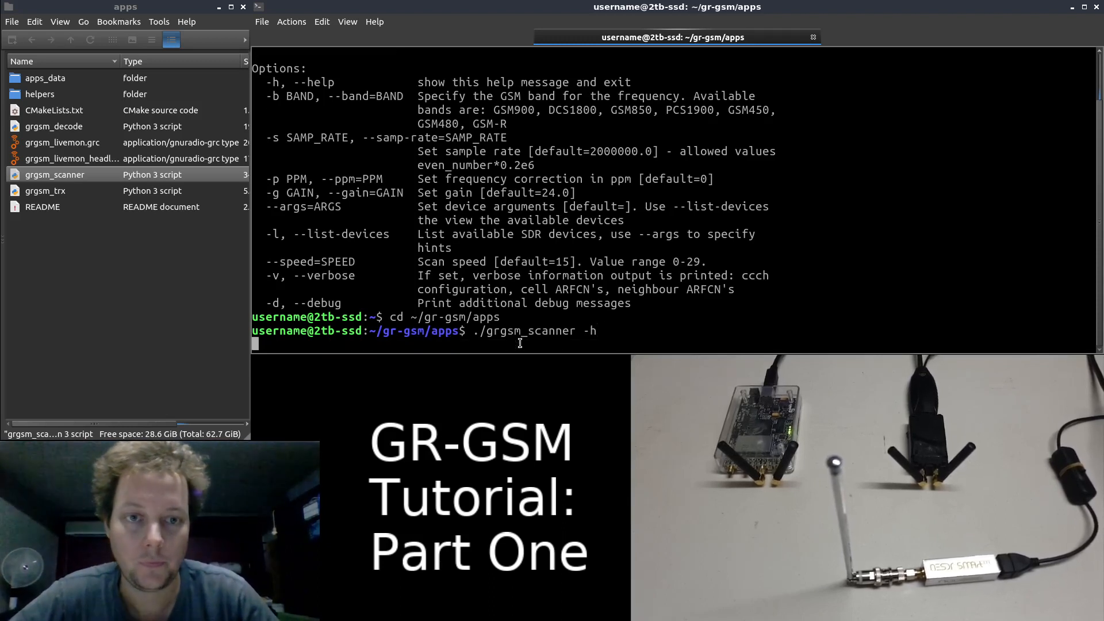
pyautogui.press('Return')
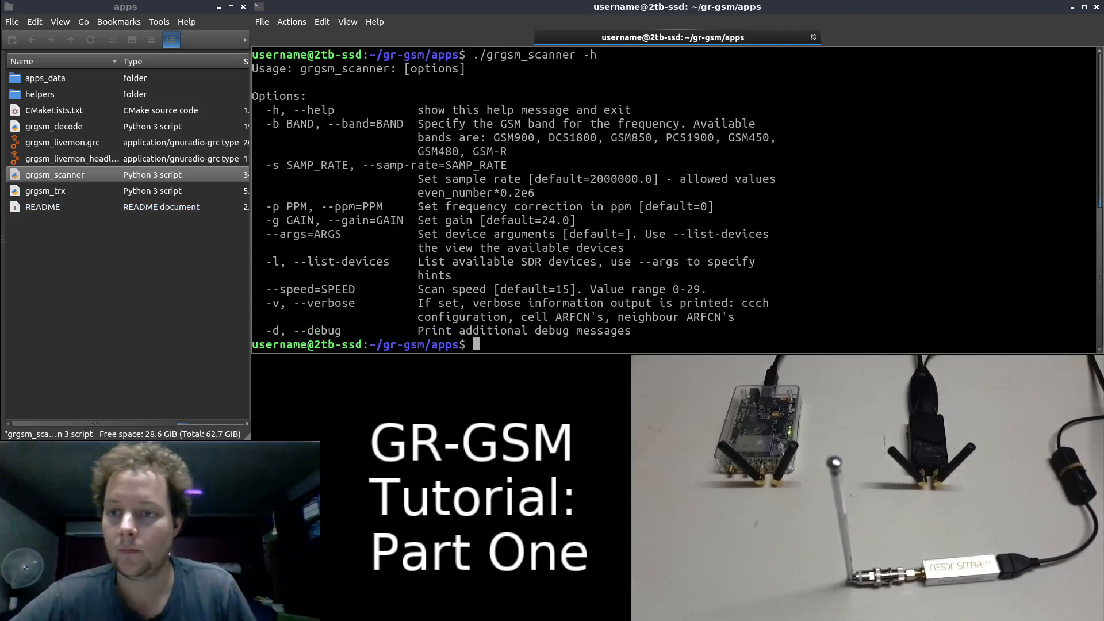
pyautogui.moveTo(866, 461)
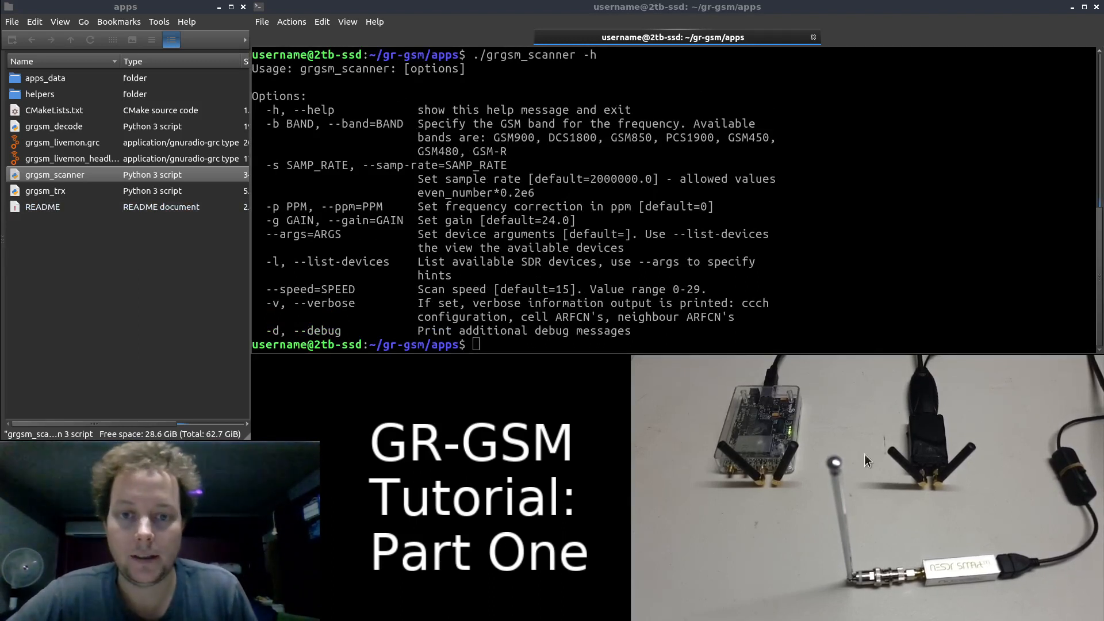
pyautogui.moveTo(856, 393)
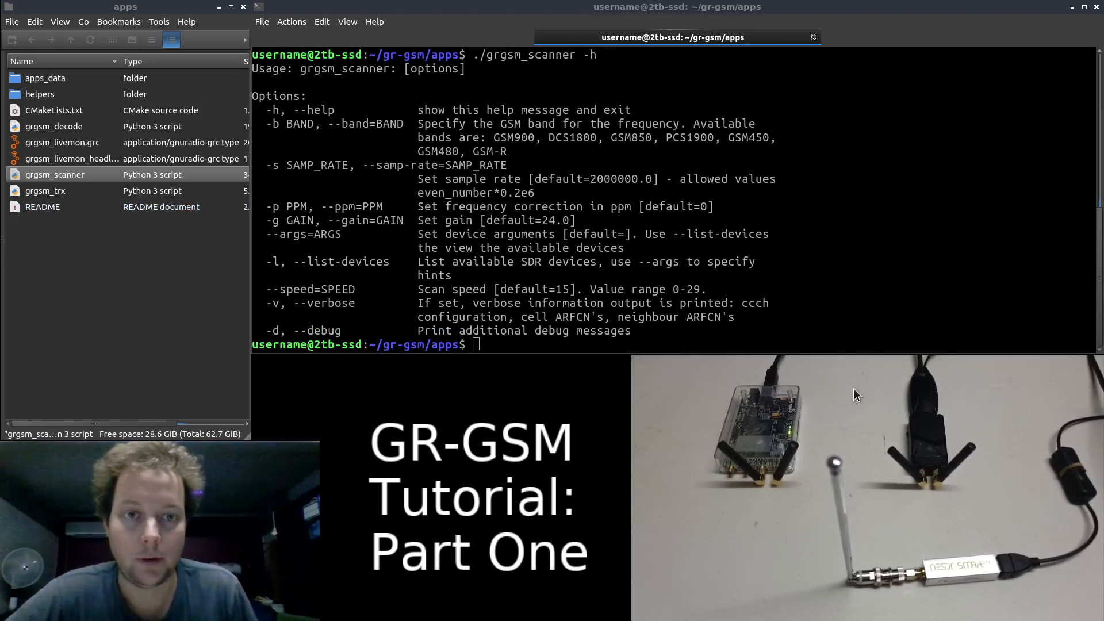
pyautogui.moveTo(924, 399)
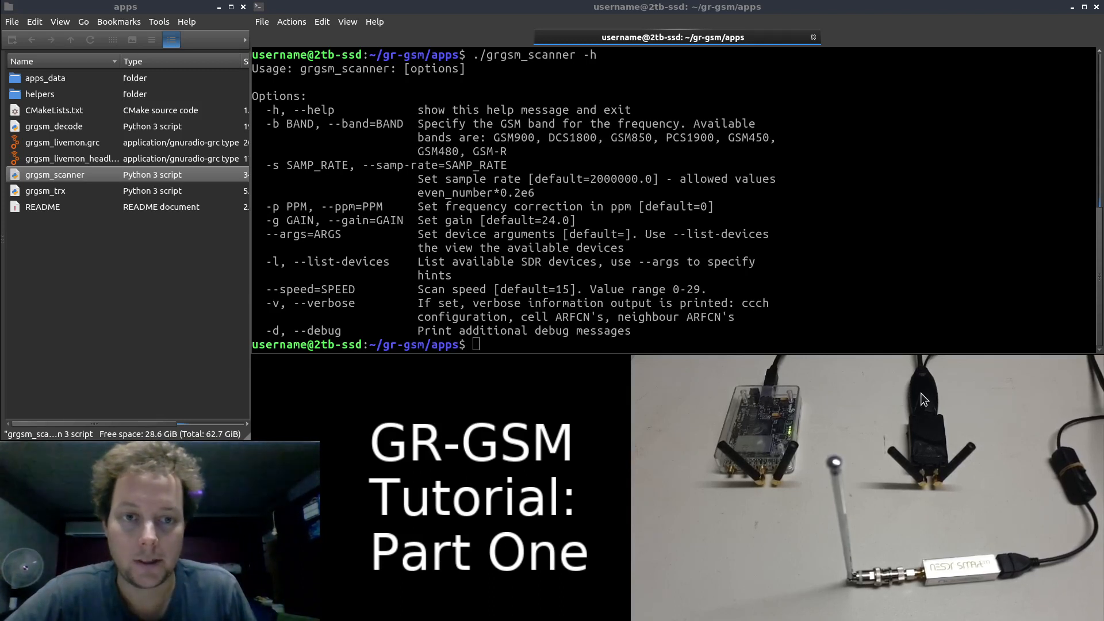
pyautogui.moveTo(904, 394)
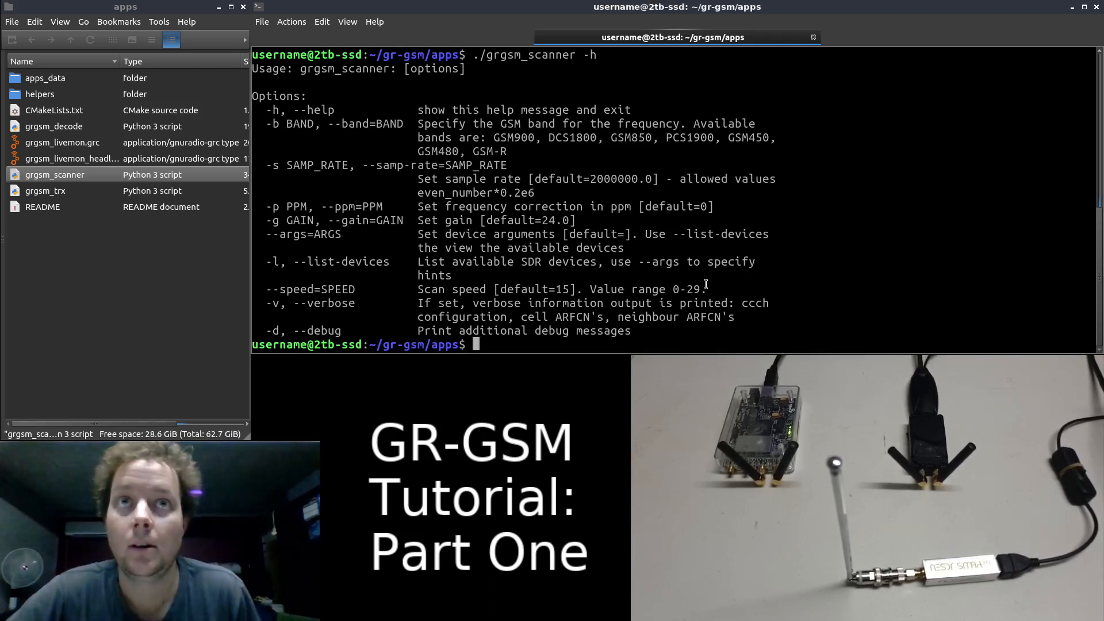
pyautogui.write('cd')
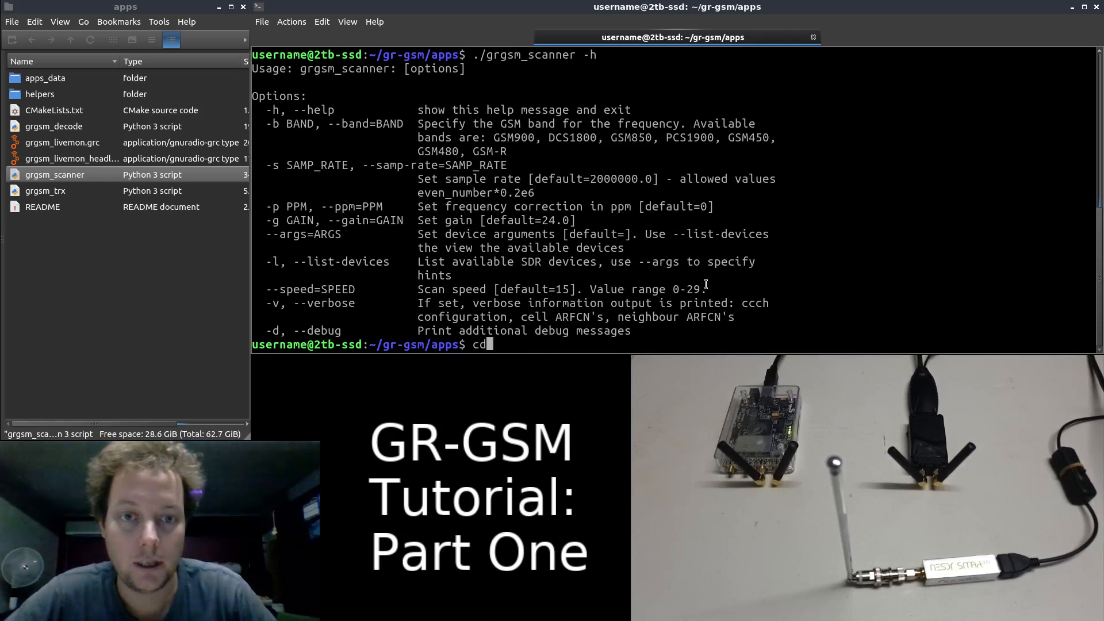
# Step: Return to the home directory with cd
pyautogui.press('Return')
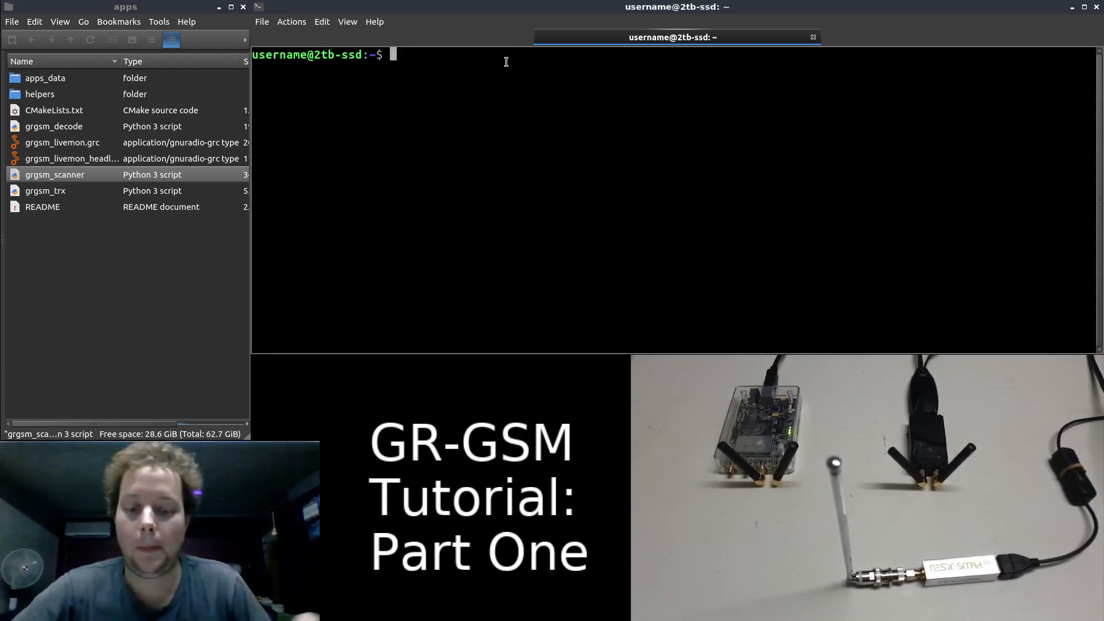
pyautogui.write('grg')
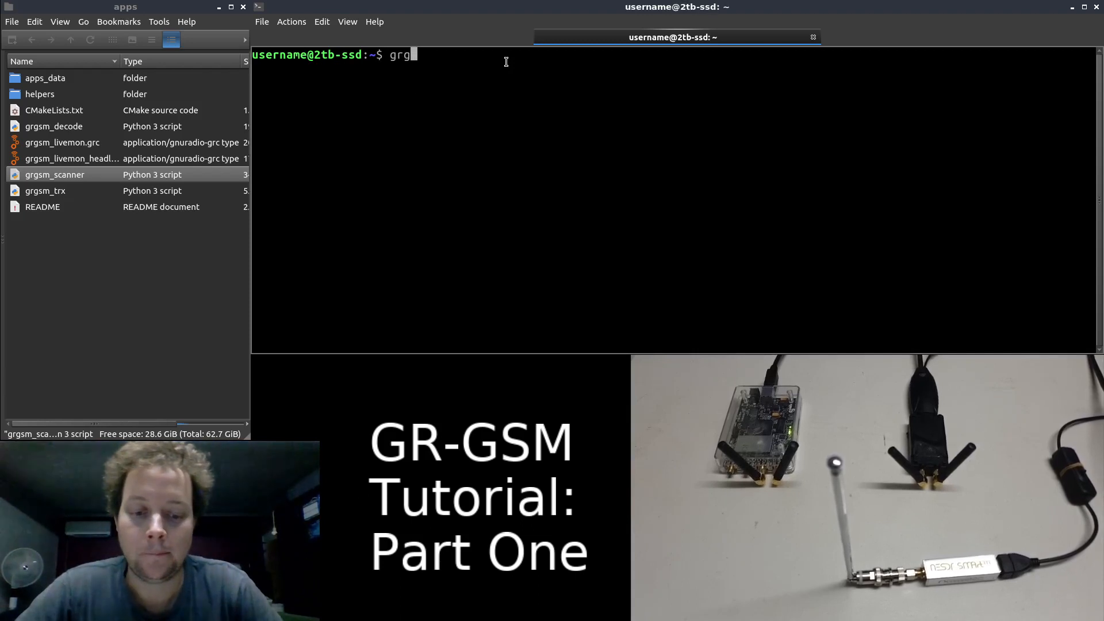
pyautogui.write('sm')
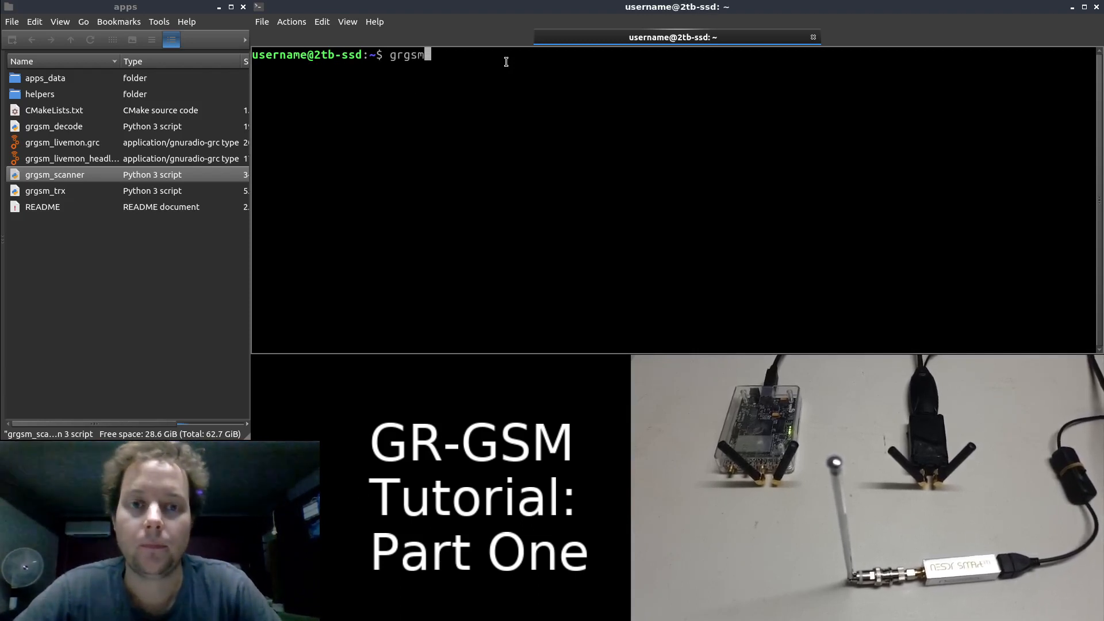
pyautogui.write('_scanner -b')
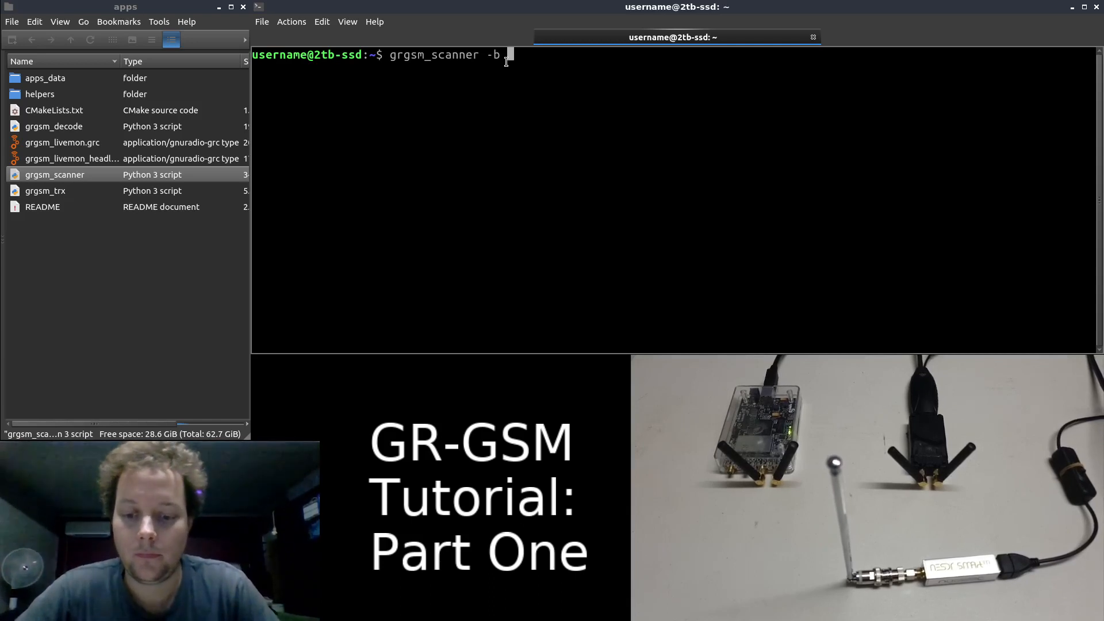
pyautogui.write('DC')
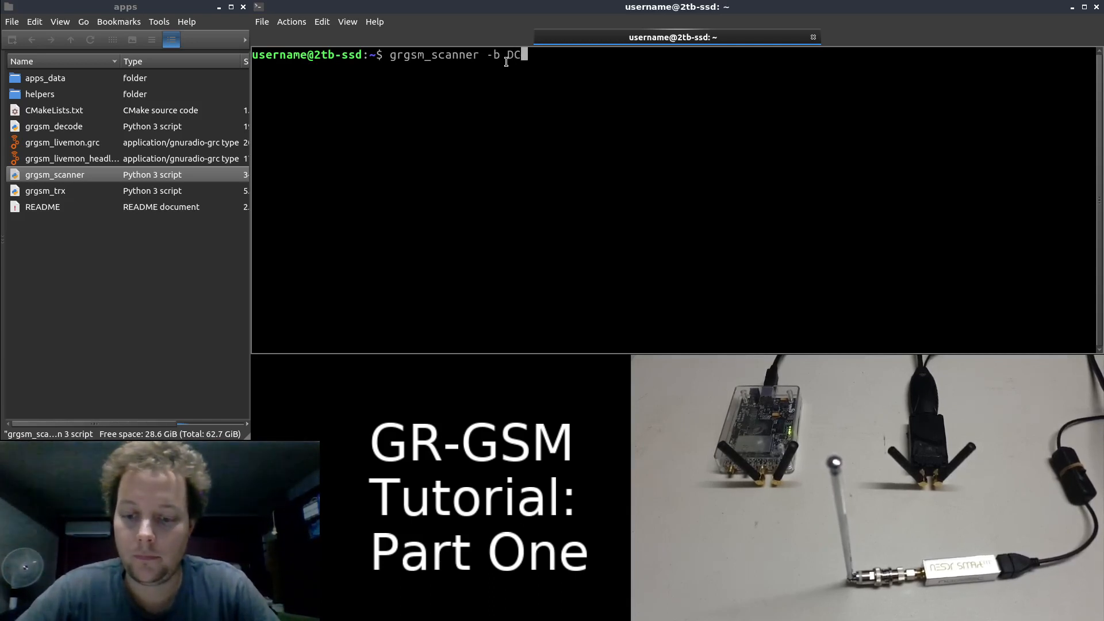
pyautogui.write('S1800')
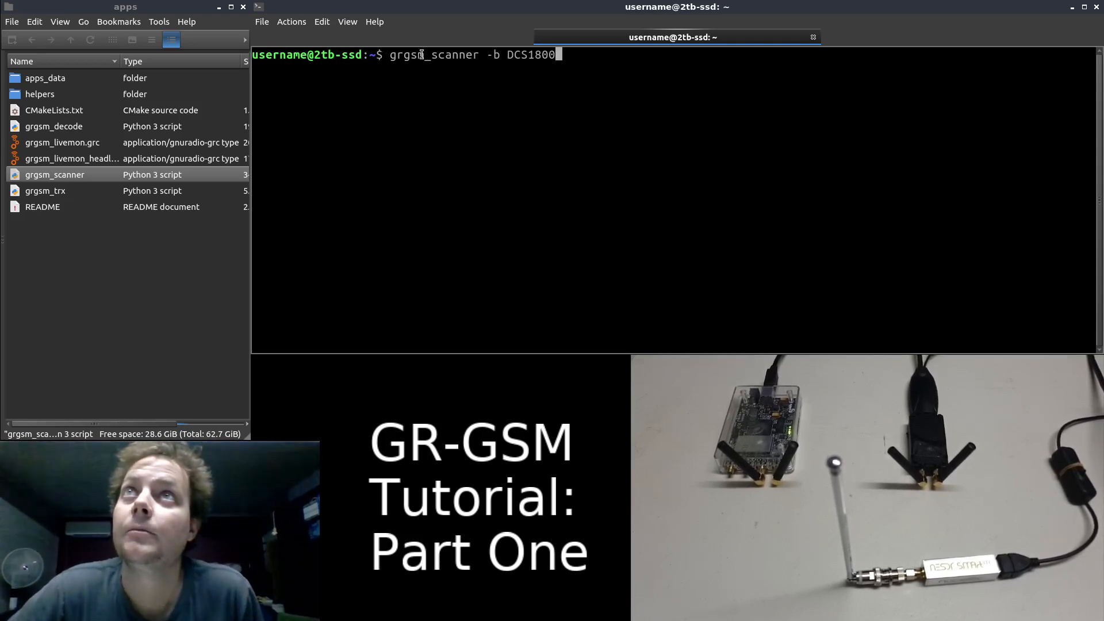
pyautogui.moveTo(492, 66)
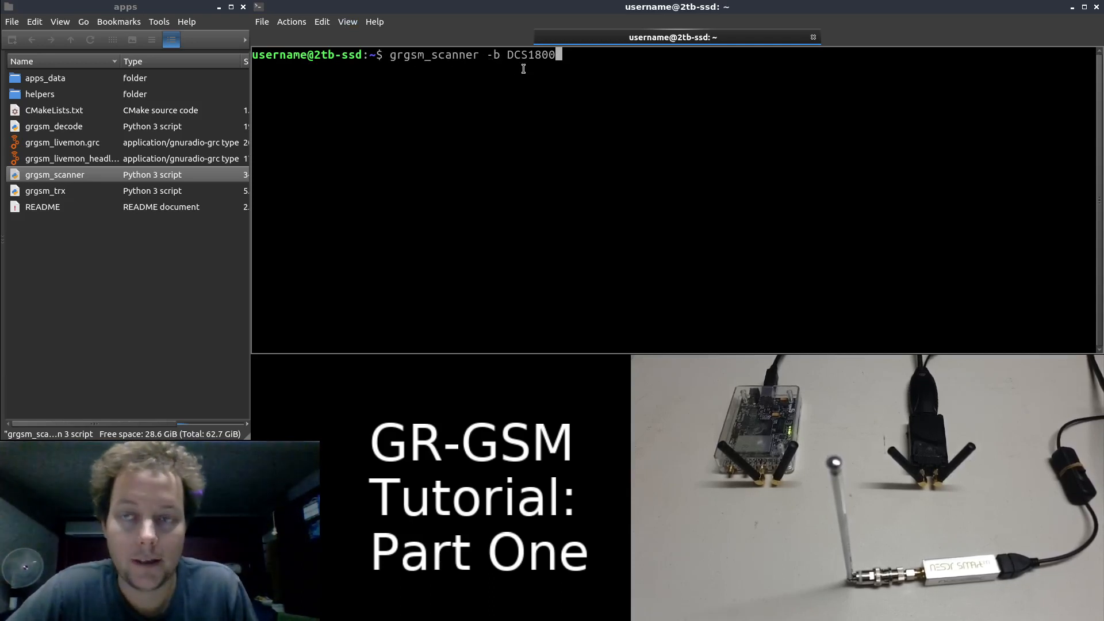
pyautogui.press('BackSpace')
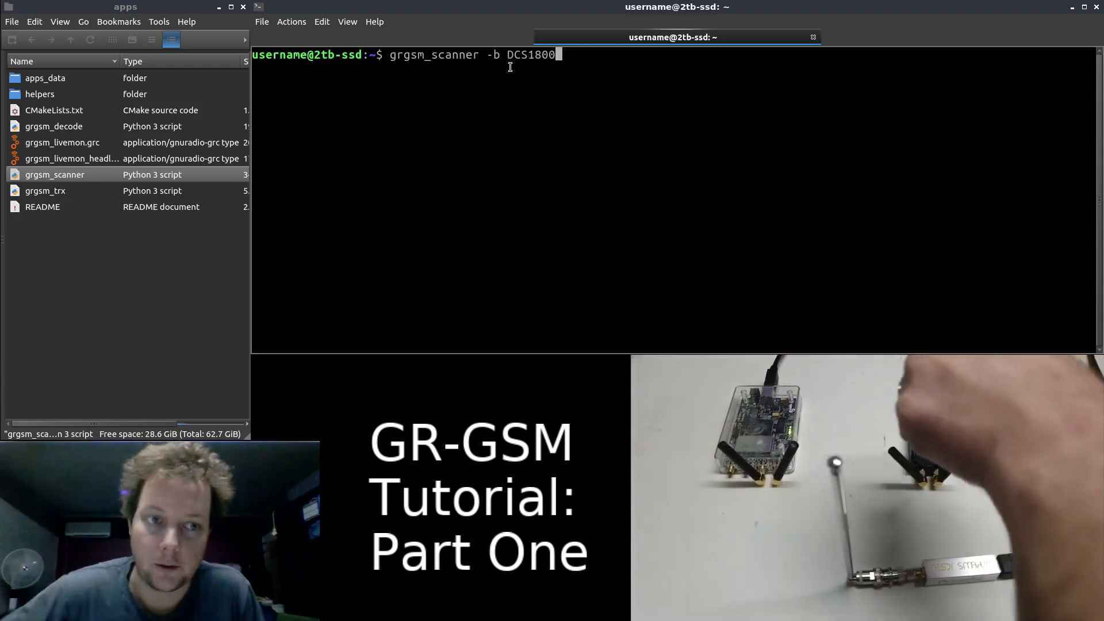
pyautogui.moveTo(590, 190)
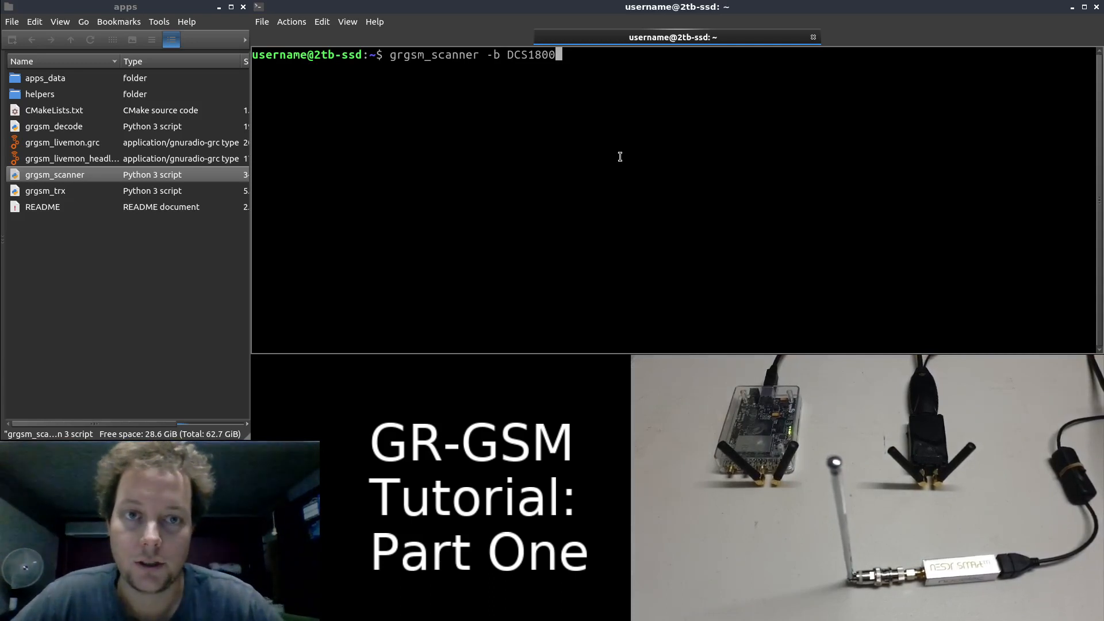
pyautogui.moveTo(614, 205)
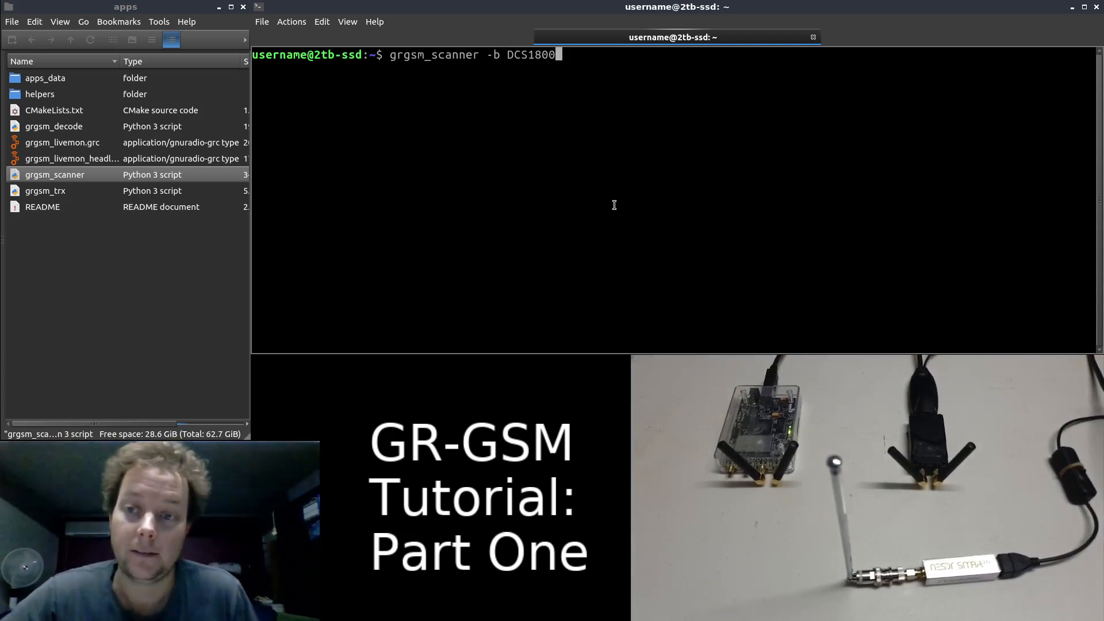
pyautogui.moveTo(633, 319)
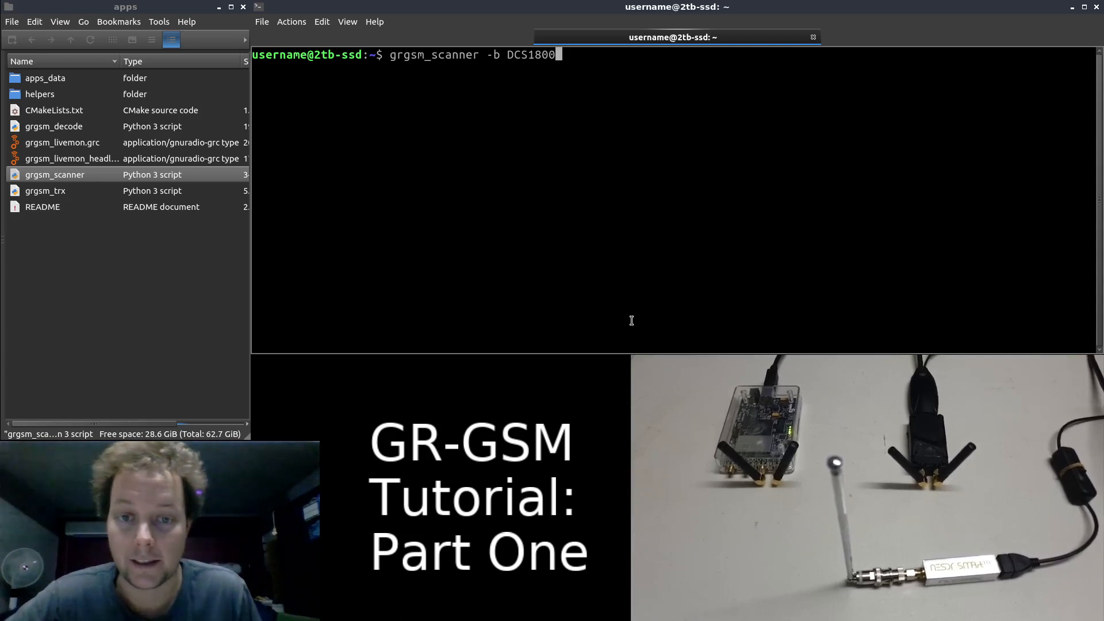
pyautogui.moveTo(649, 331)
pyautogui.write('h')
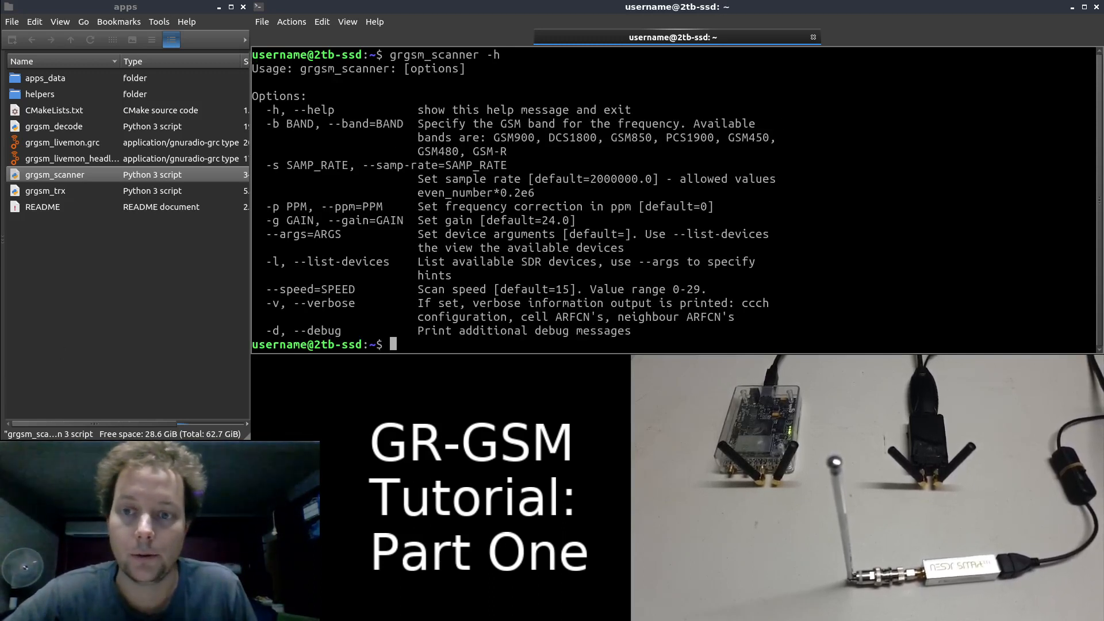
pyautogui.moveTo(856, 436)
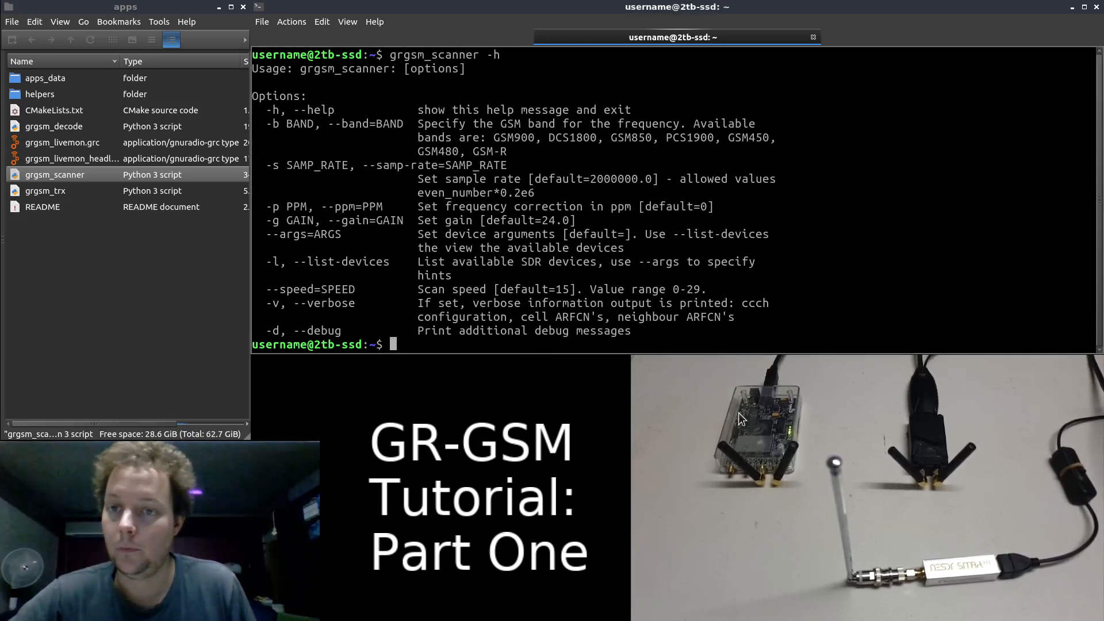
pyautogui.moveTo(867, 453)
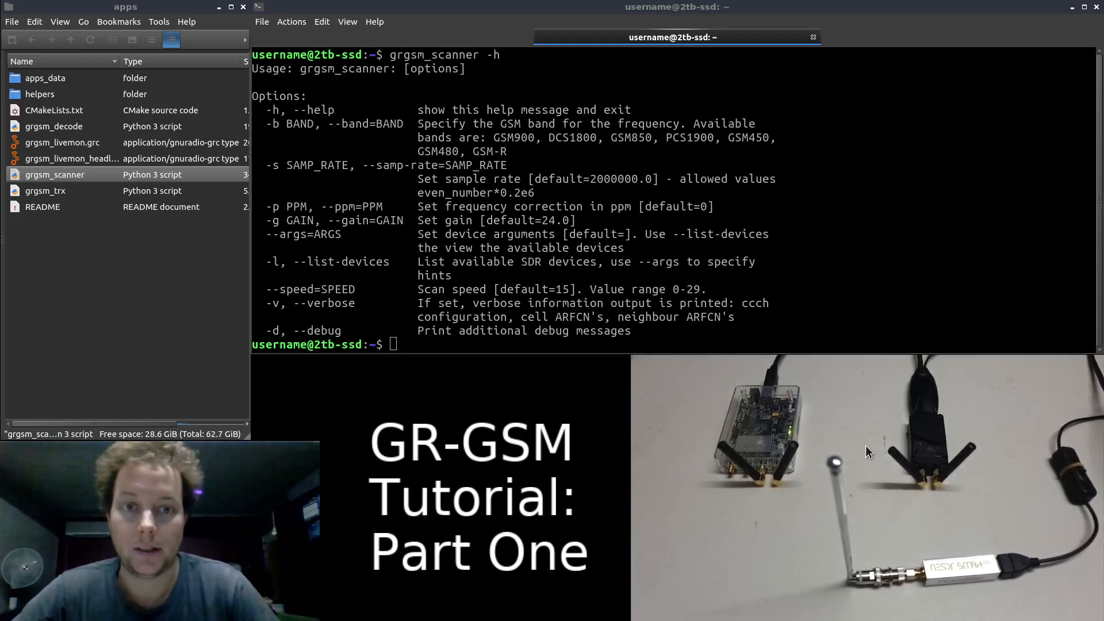
# Step: Start the grgsm_scanner command with the DCS1800 band, checking the band list in the help
pyautogui.write('g')
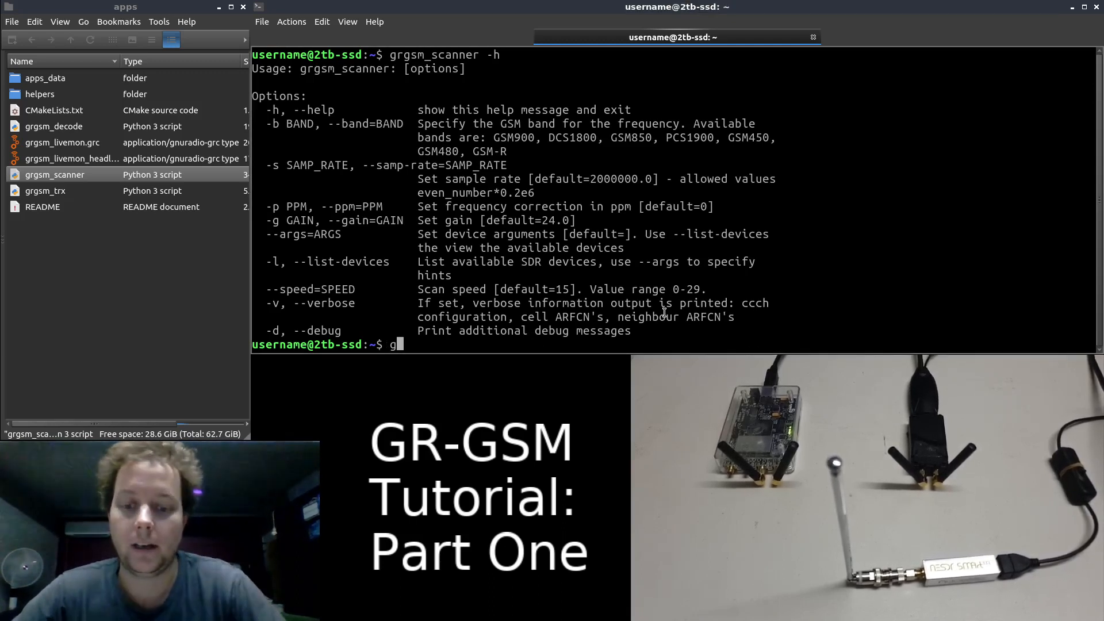
pyautogui.write('rgsm')
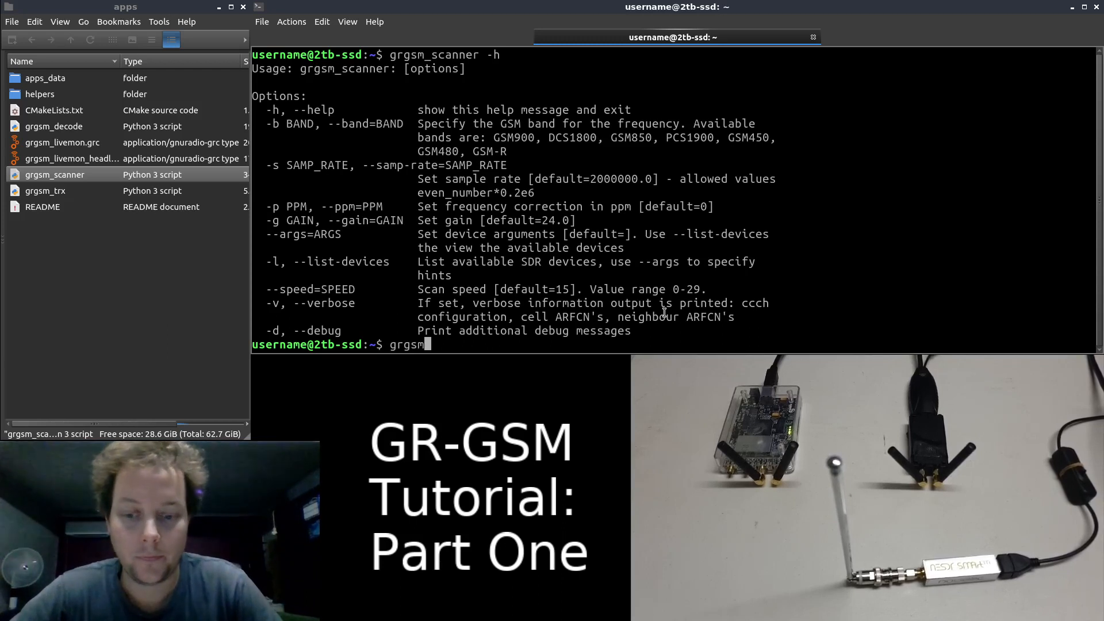
pyautogui.write('_scanner')
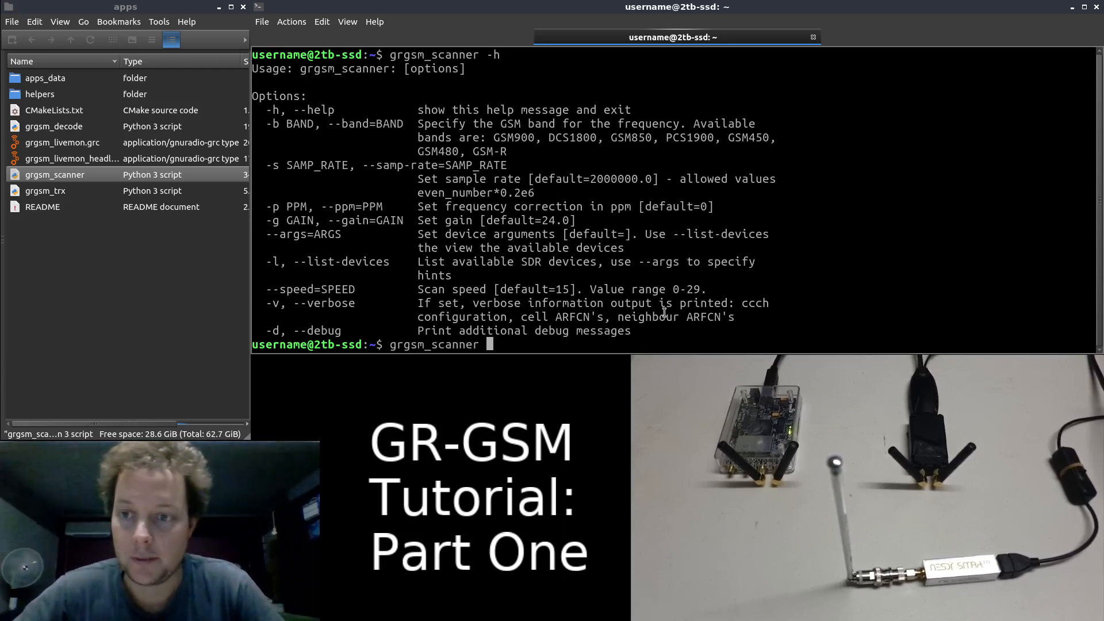
pyautogui.write('-')
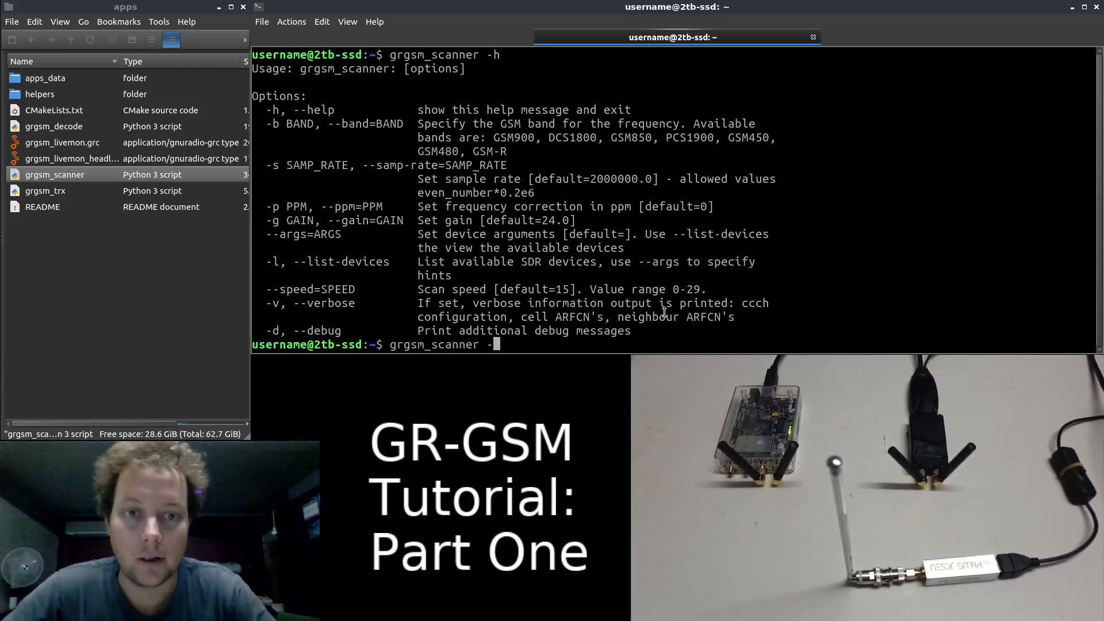
pyautogui.write('b')
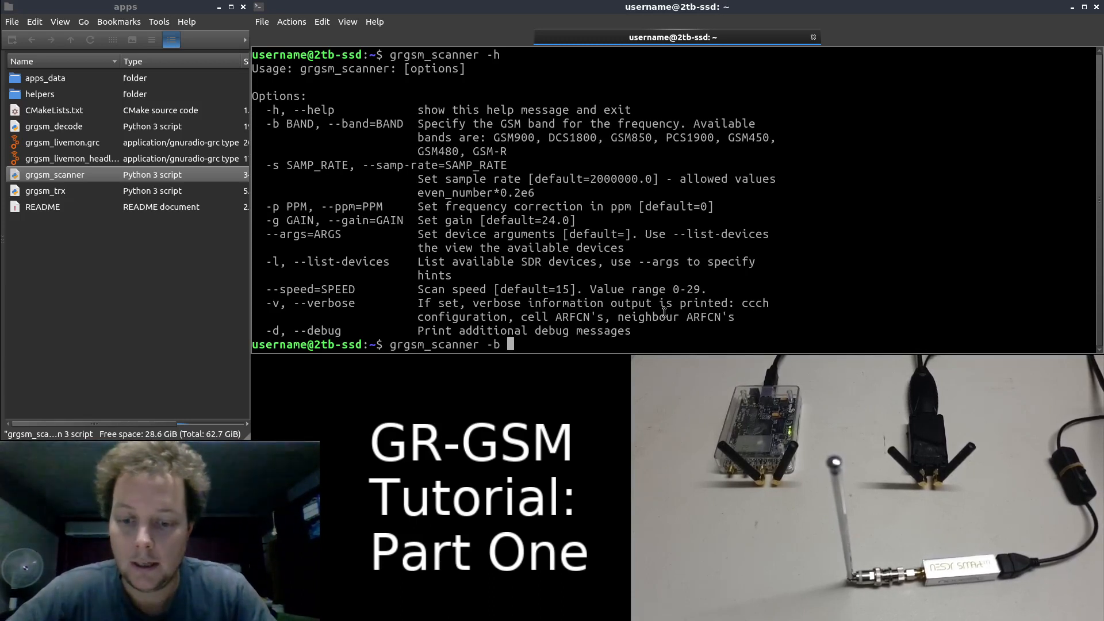
pyautogui.write('DCS')
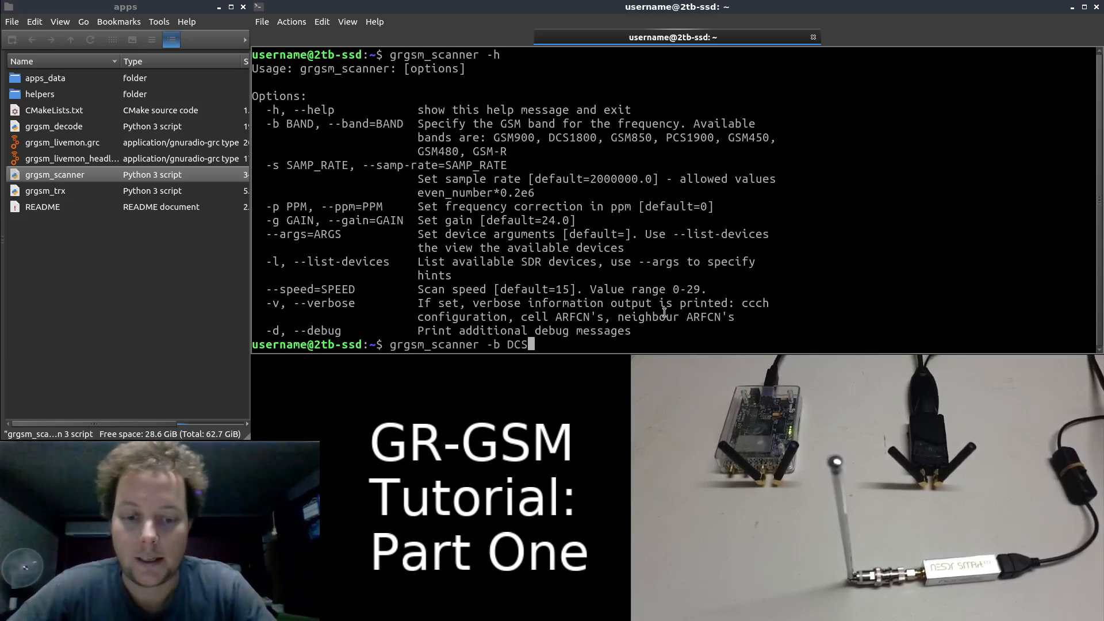
pyautogui.write('`800')
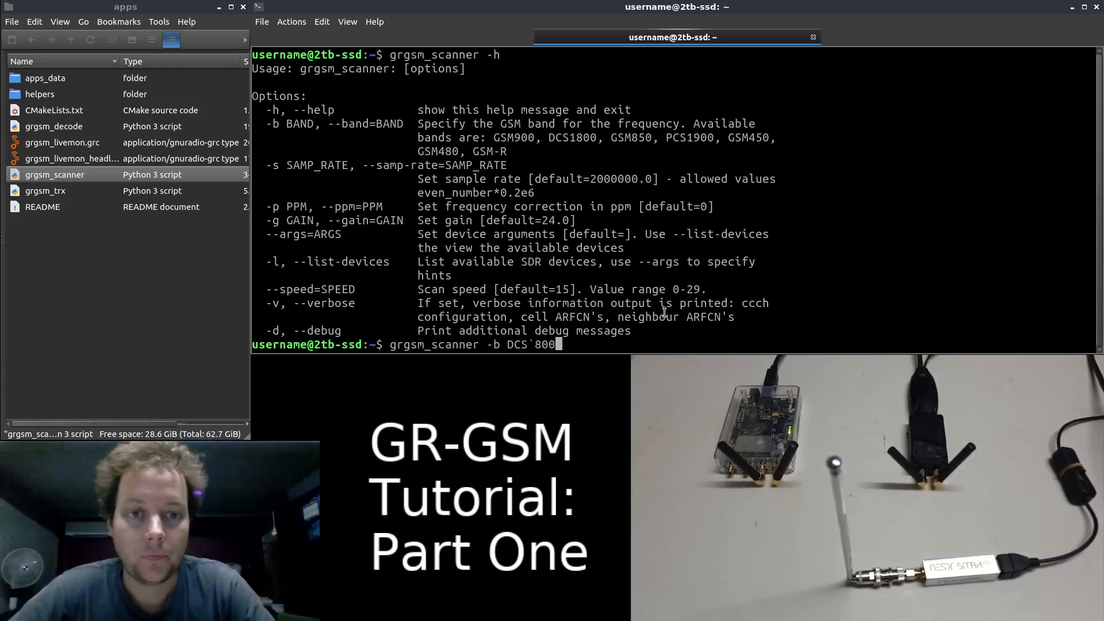
pyautogui.write('DCS1')
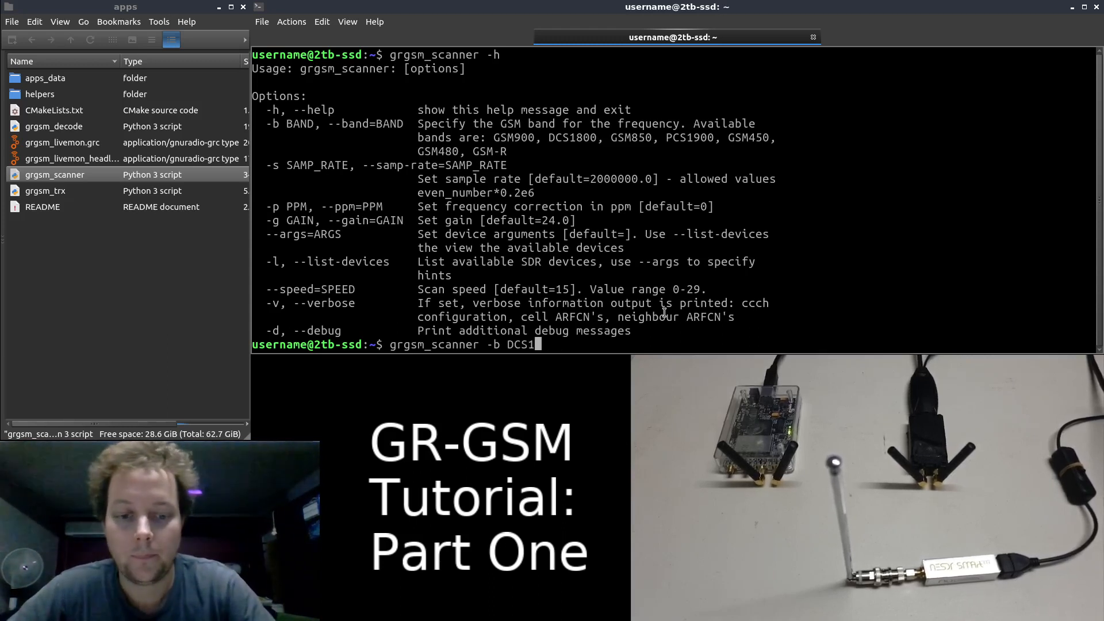
pyautogui.write('800')
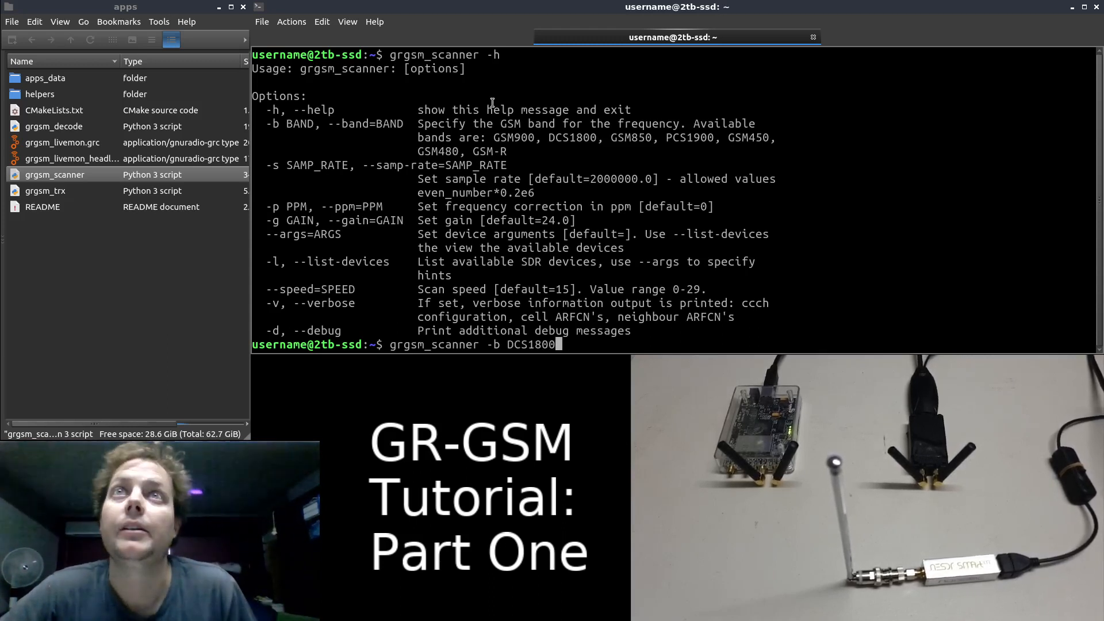
pyautogui.moveTo(493, 137); pyautogui.dragTo(714, 137)
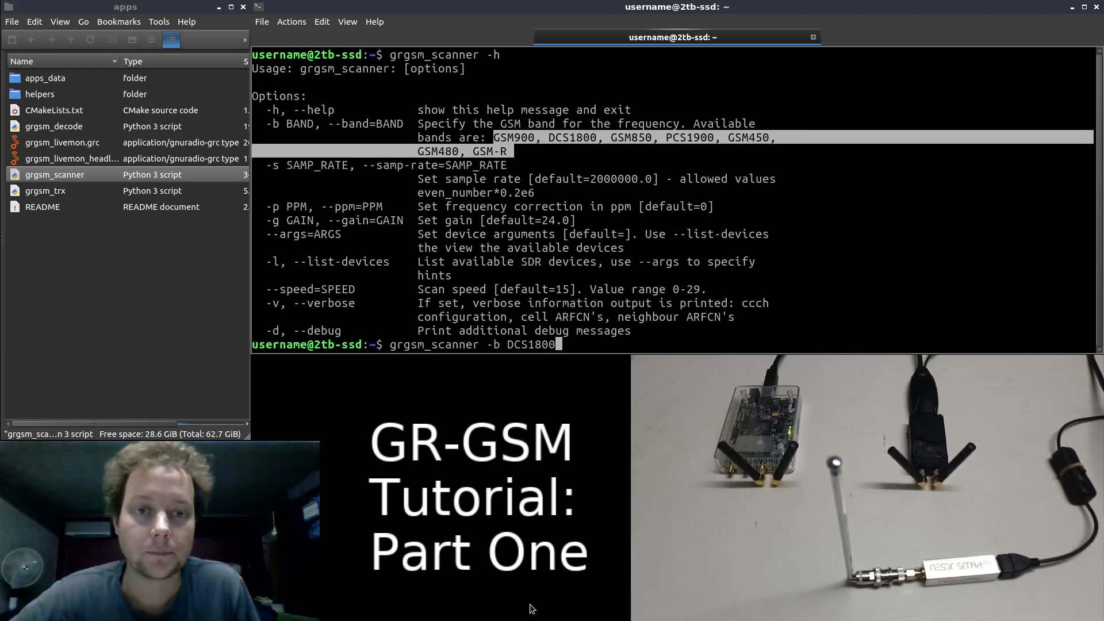
pyautogui.moveTo(936, 381)
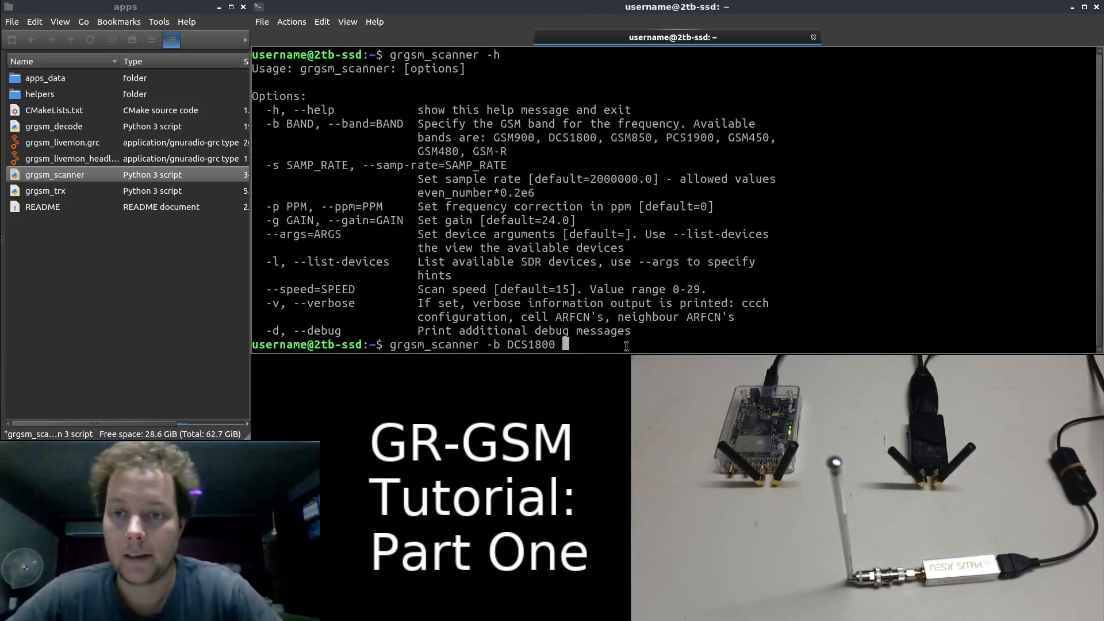
# Step: Add sample rate -s 24e5 and begin the -p ppm correction option
pyautogui.write('-s')
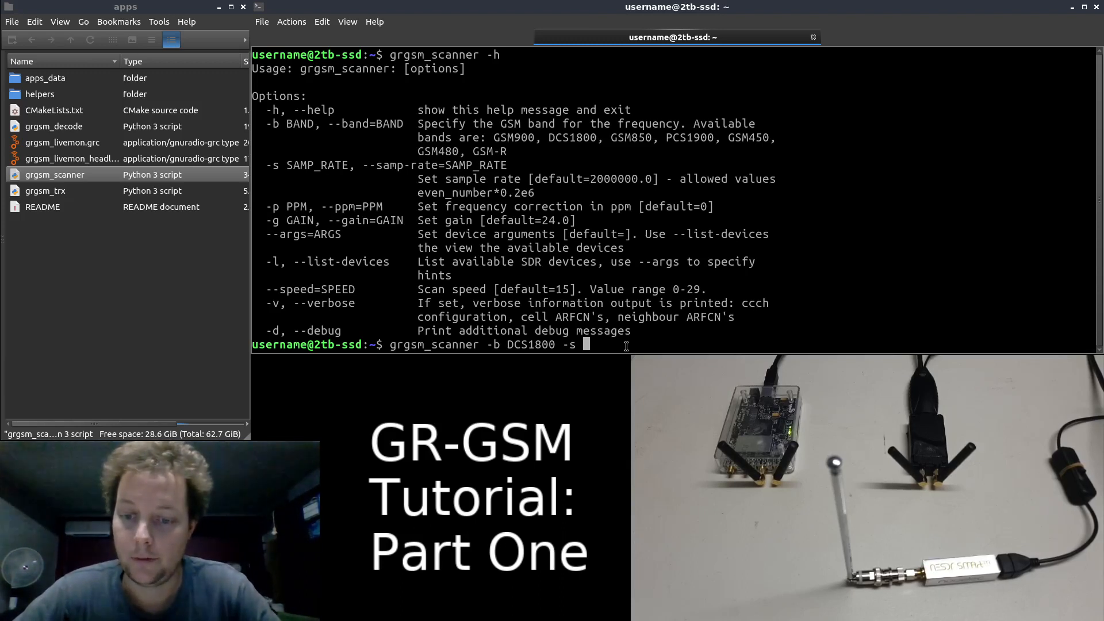
pyautogui.write('2')
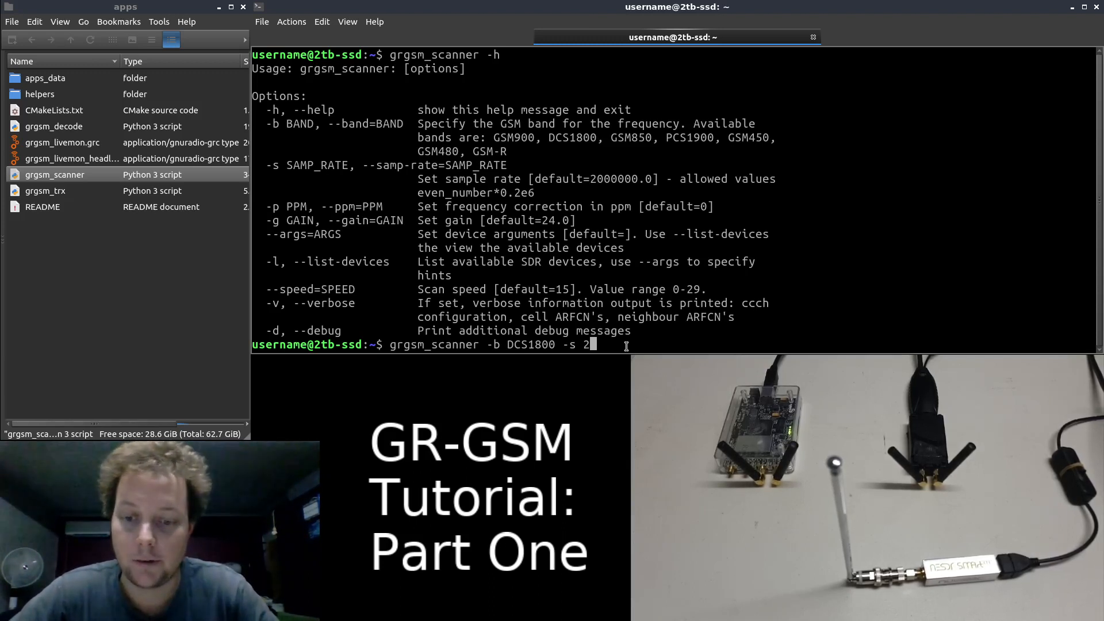
pyautogui.write('4')
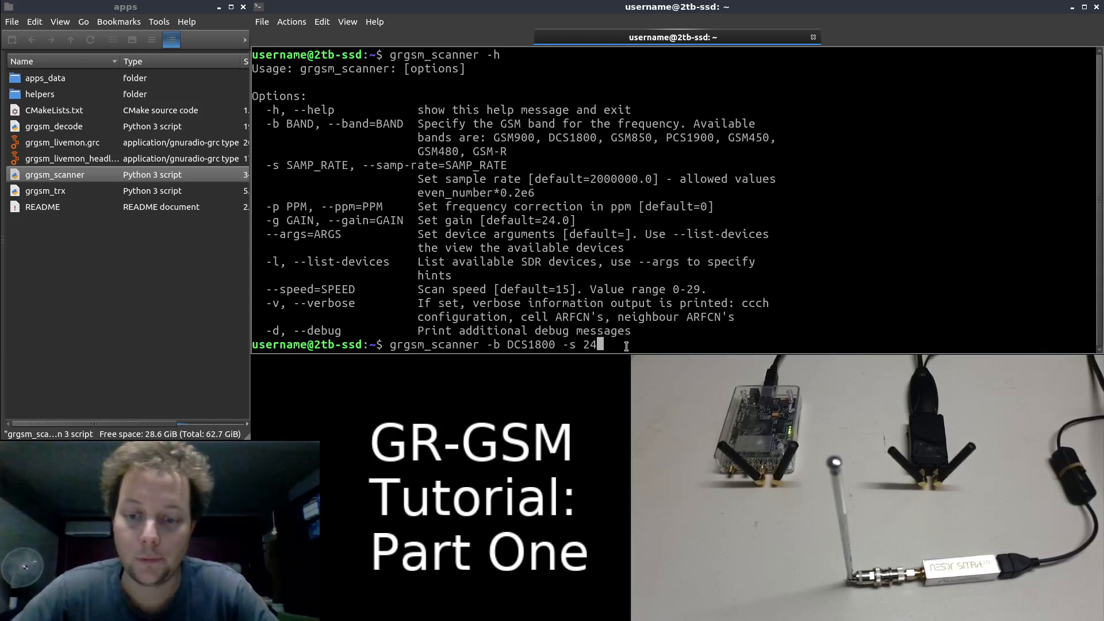
pyautogui.write('5')
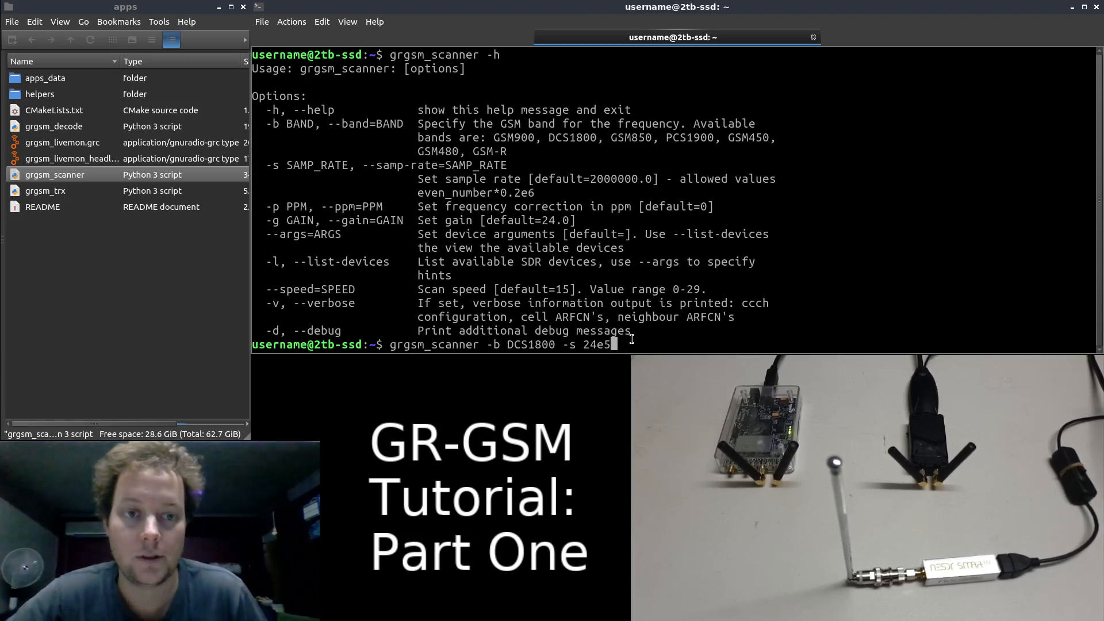
pyautogui.moveTo(639, 344)
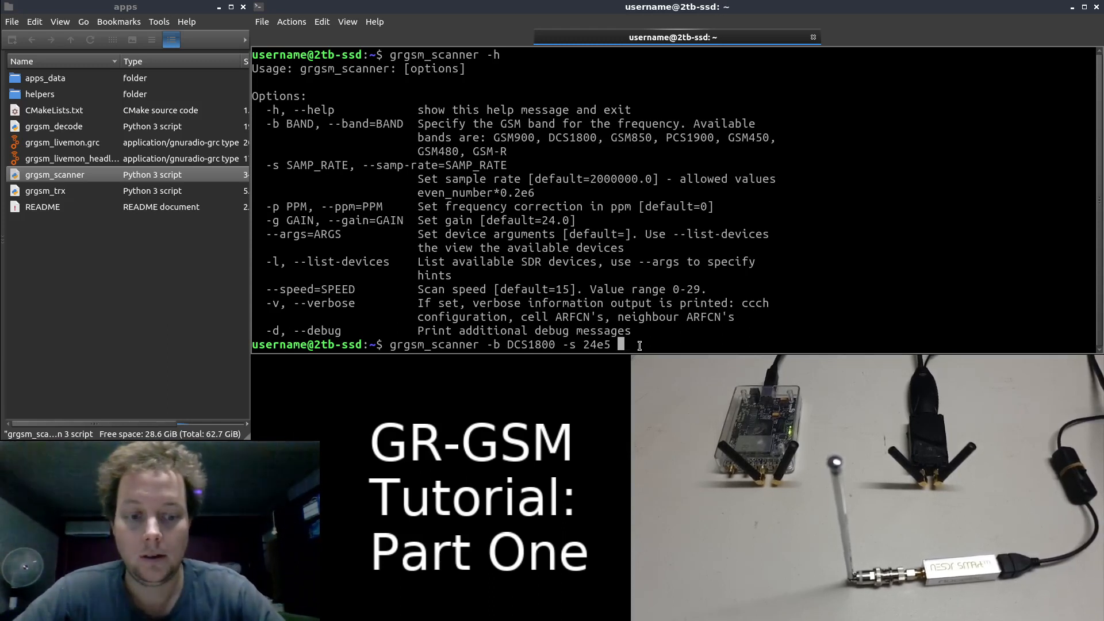
pyautogui.write('-p')
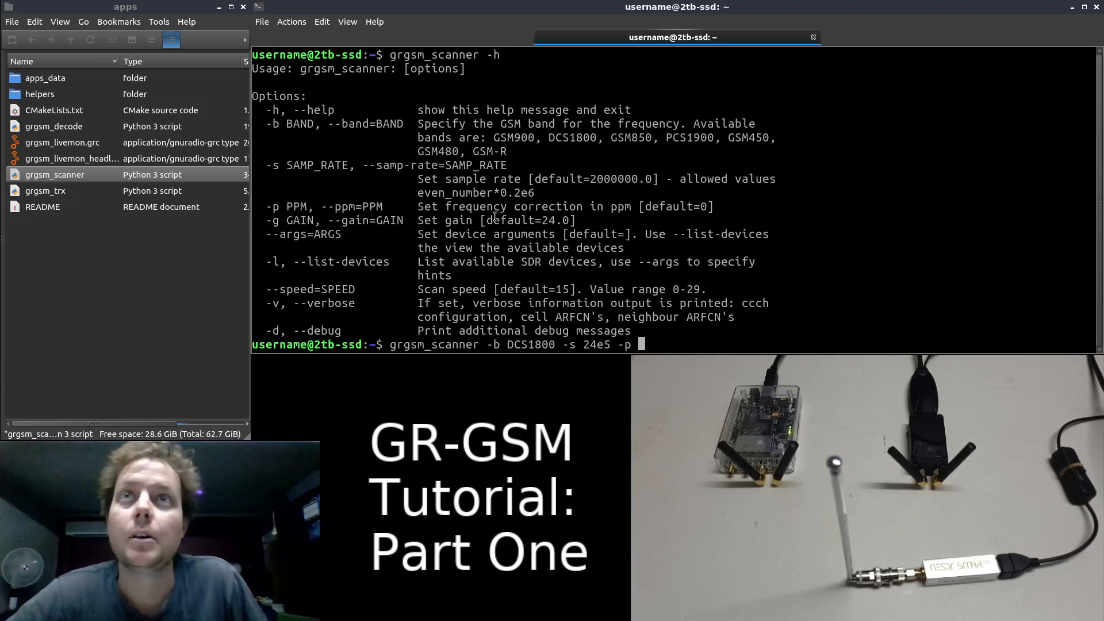
# Step: Set ppm correction to 1 and receiver gain to 10
pyautogui.write('1')
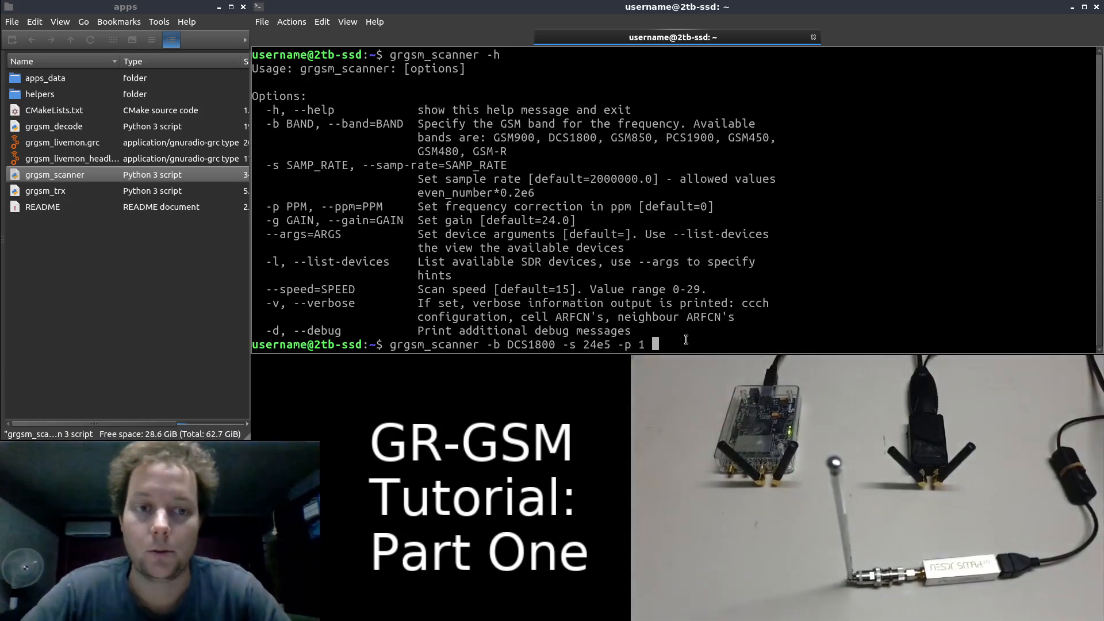
pyautogui.write('-g')
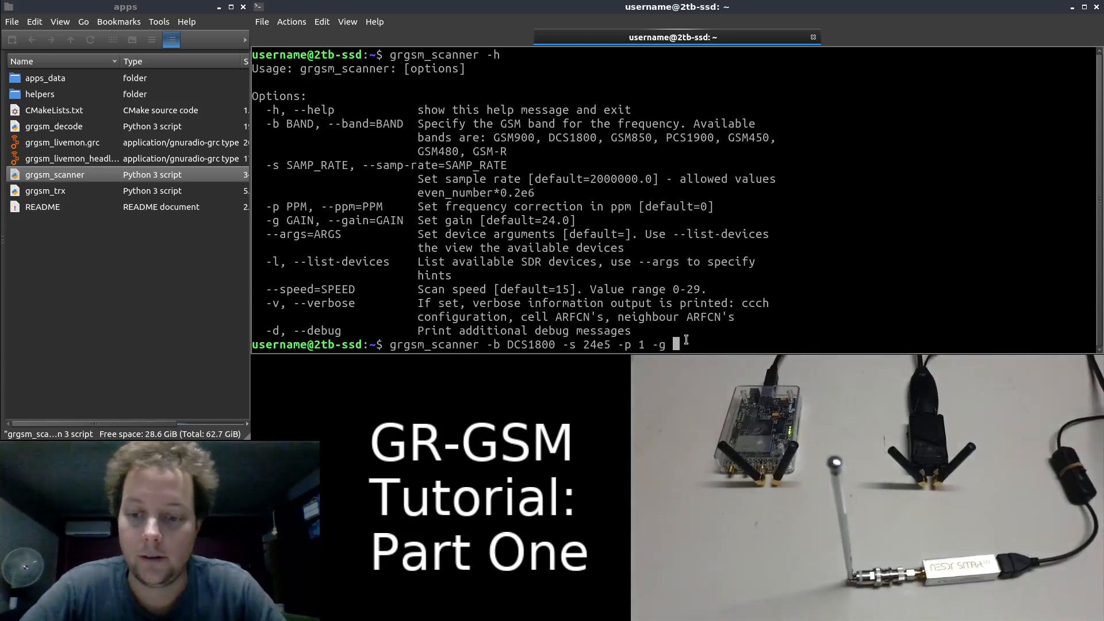
pyautogui.write('10')
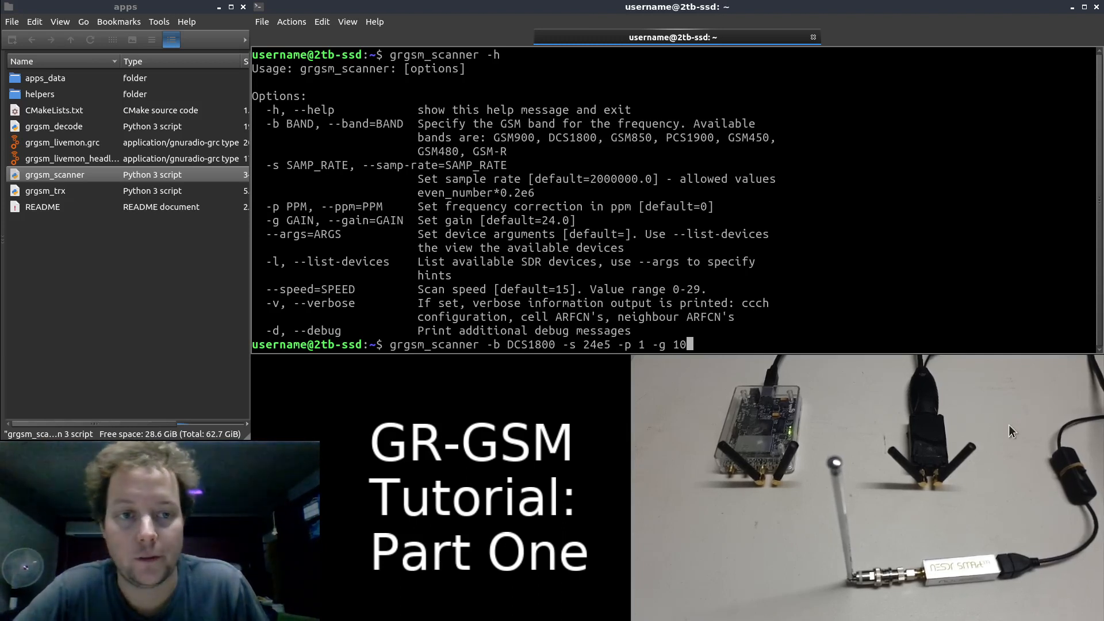
pyautogui.press('space')
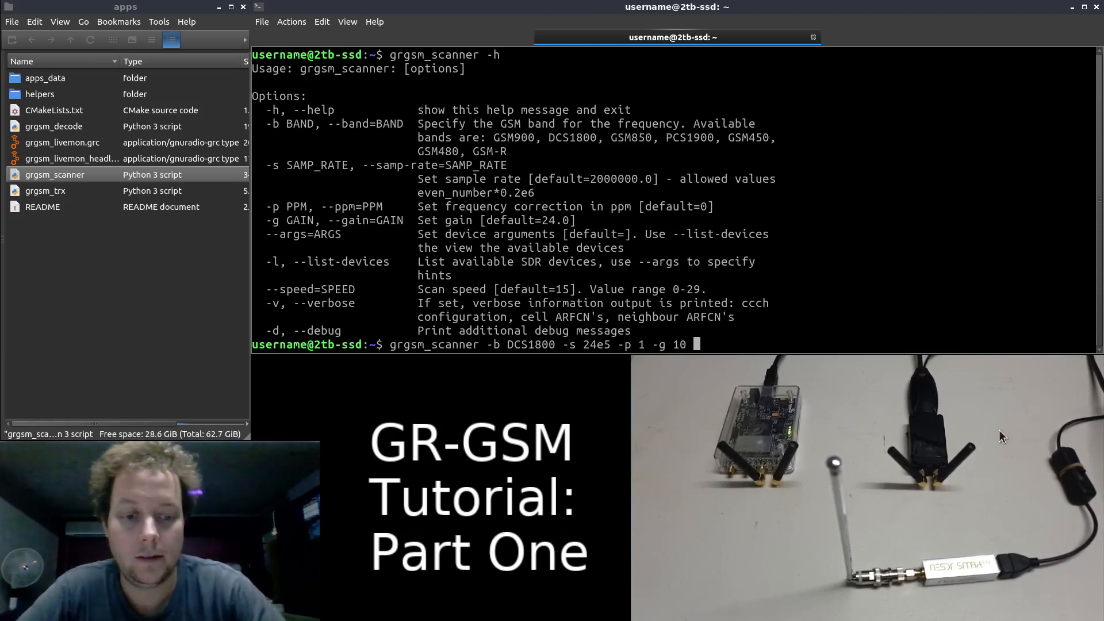
# Step: Add --speed 29 and verbose -v, then run the DCS1800 scan
pyautogui.write('--')
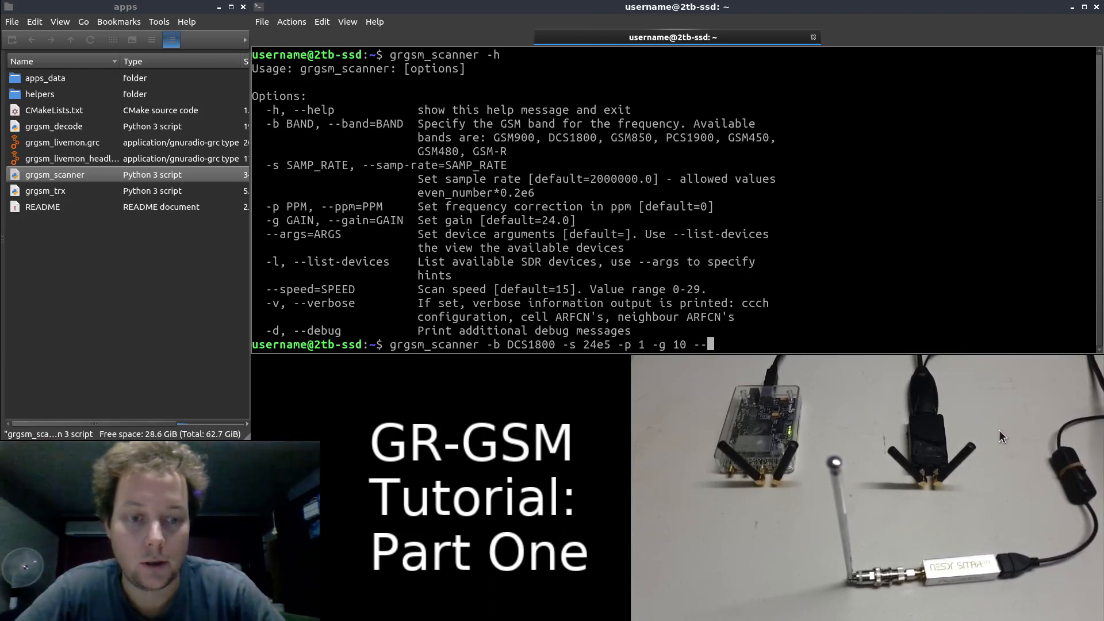
pyautogui.write('speed')
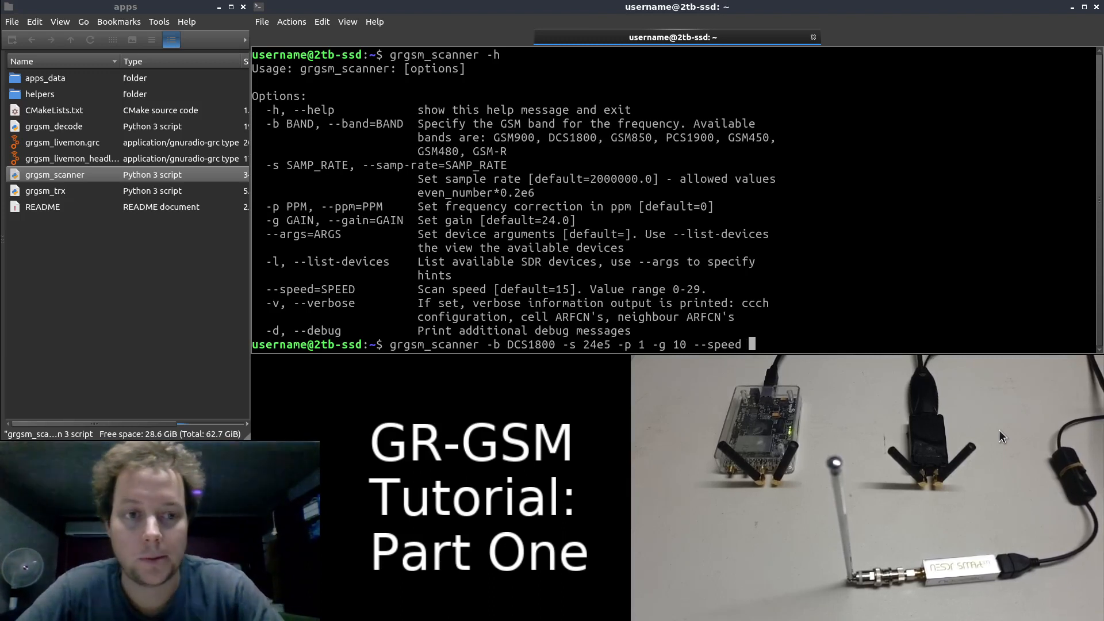
pyautogui.write('29')
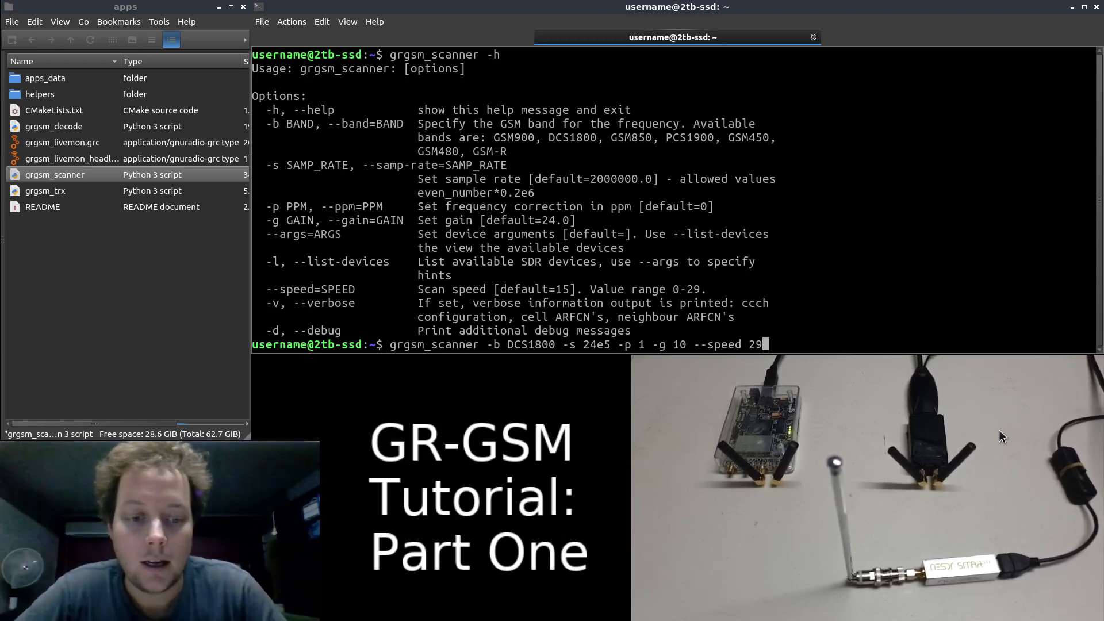
pyautogui.write('-')
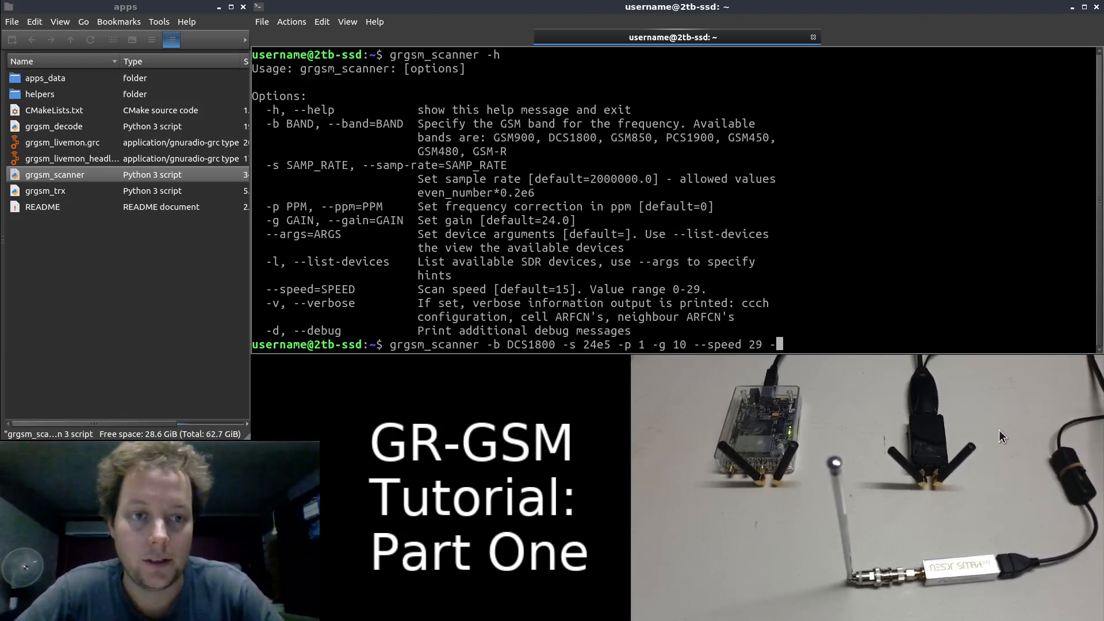
pyautogui.write('v')
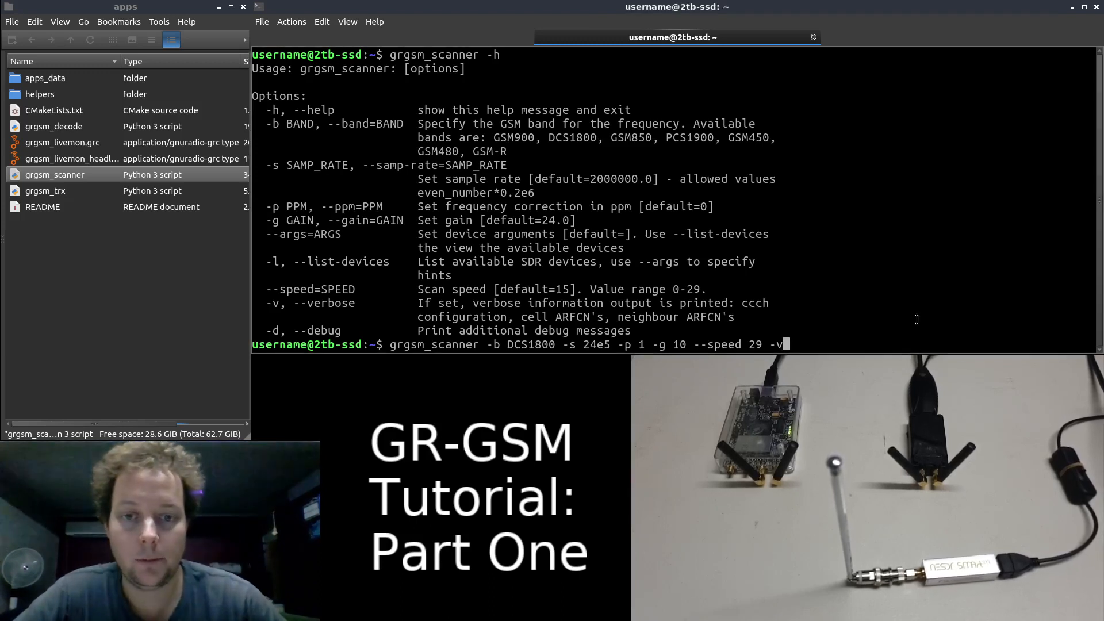
pyautogui.press('Return')
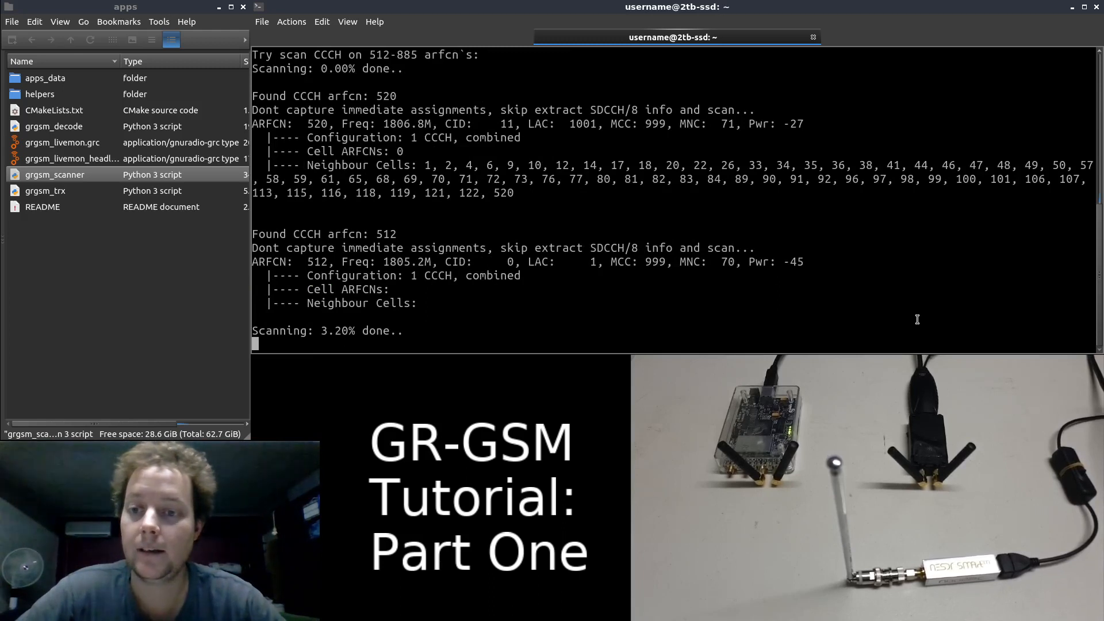
# Step: Interrupt the running scan with Ctrl+C after cells 1806.8M and 1805.2M appear
pyautogui.press('ctrl+c')
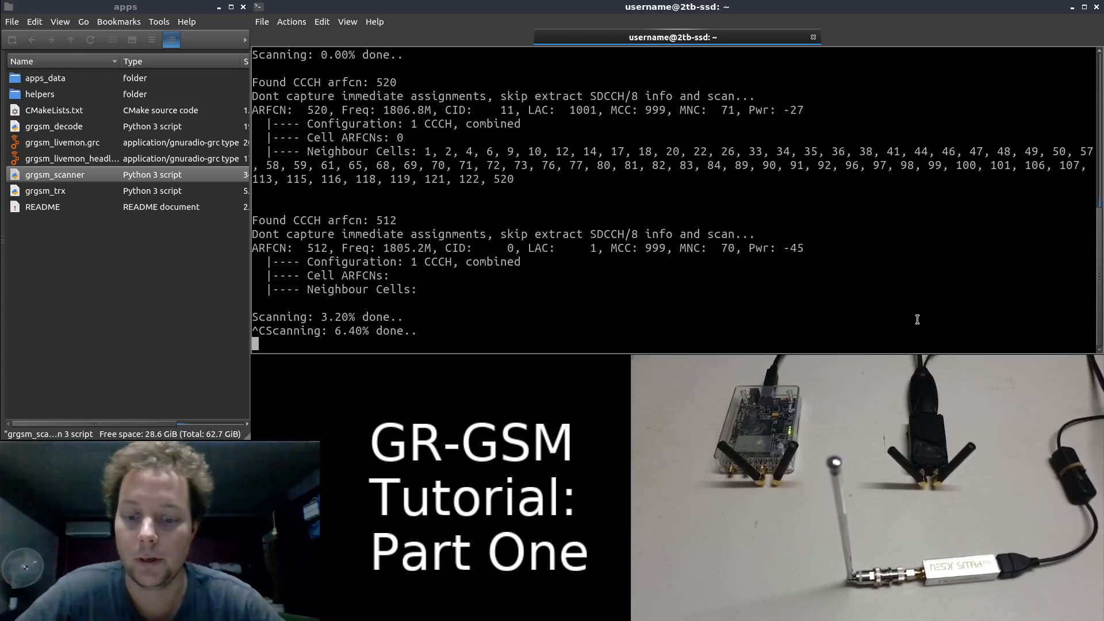
pyautogui.press('ctrl+c')
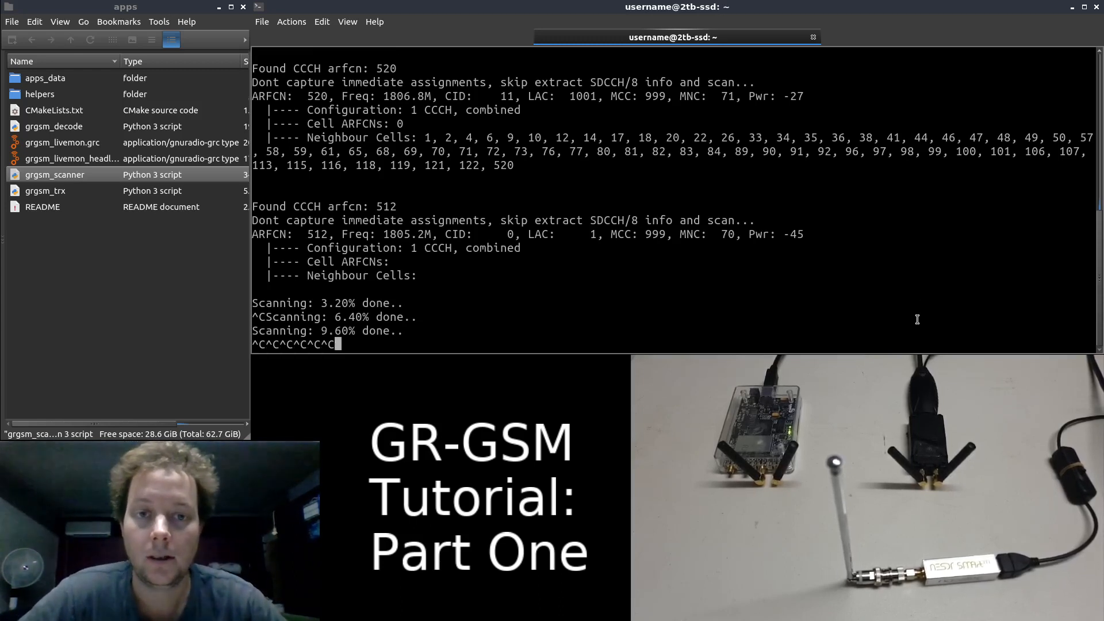
pyautogui.press('ctrl+c')
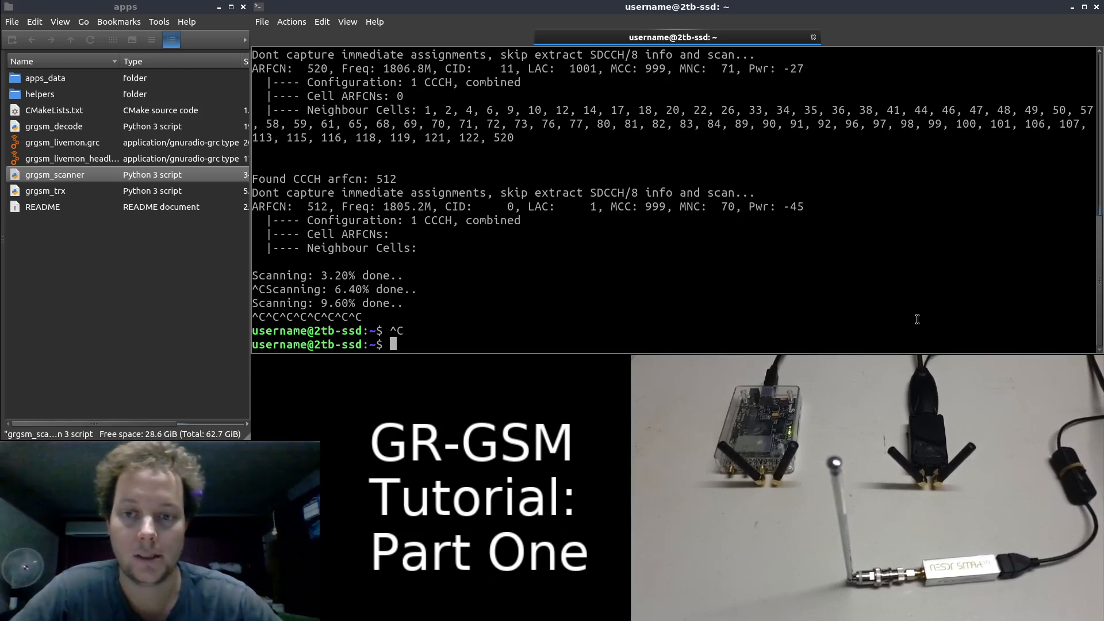
pyautogui.moveTo(891, 309)
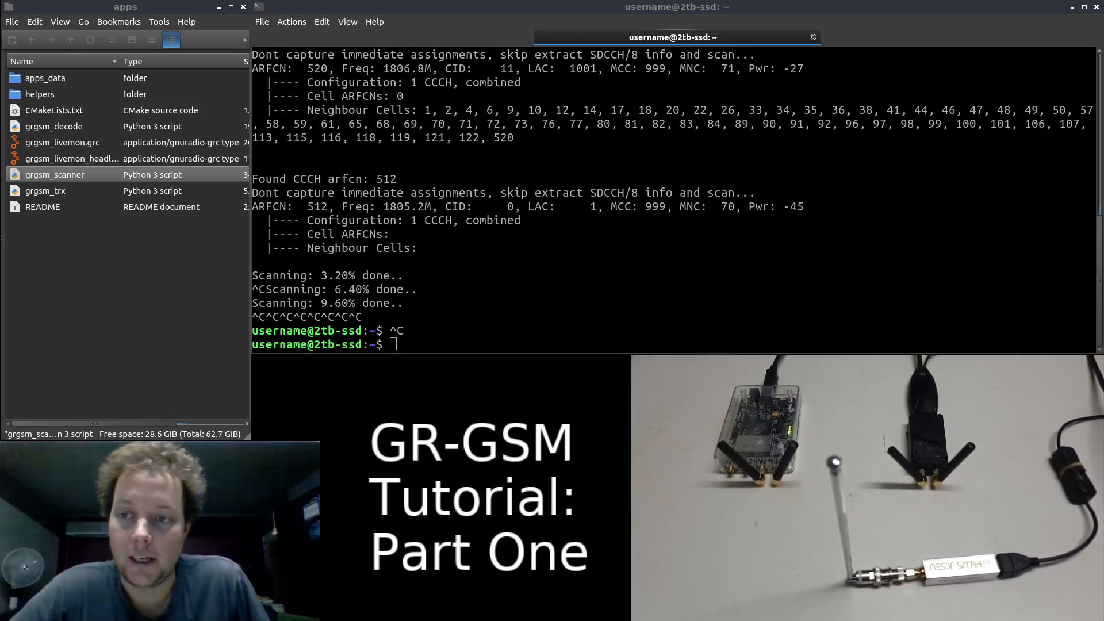
pyautogui.moveTo(635, 295)
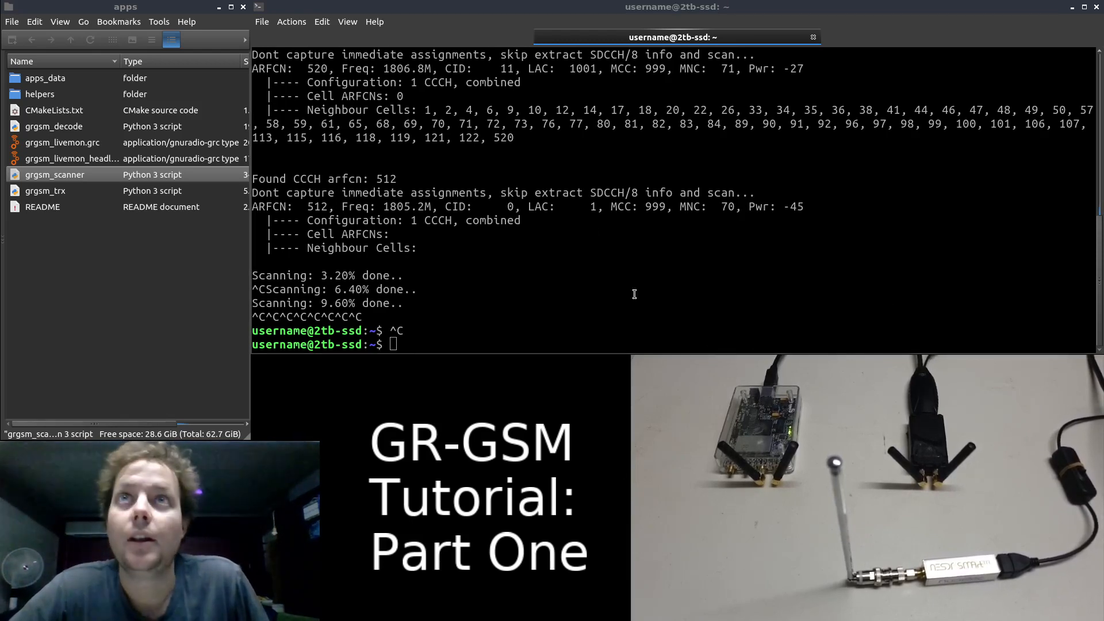
# Step: Show the full scanner output and highlight the 1805.2M frequency of ARFCN 512
pyautogui.write('grgsm_scanner -b DCS1800 -s 24e5 -p 1 -g 10 --speed 29 -v')
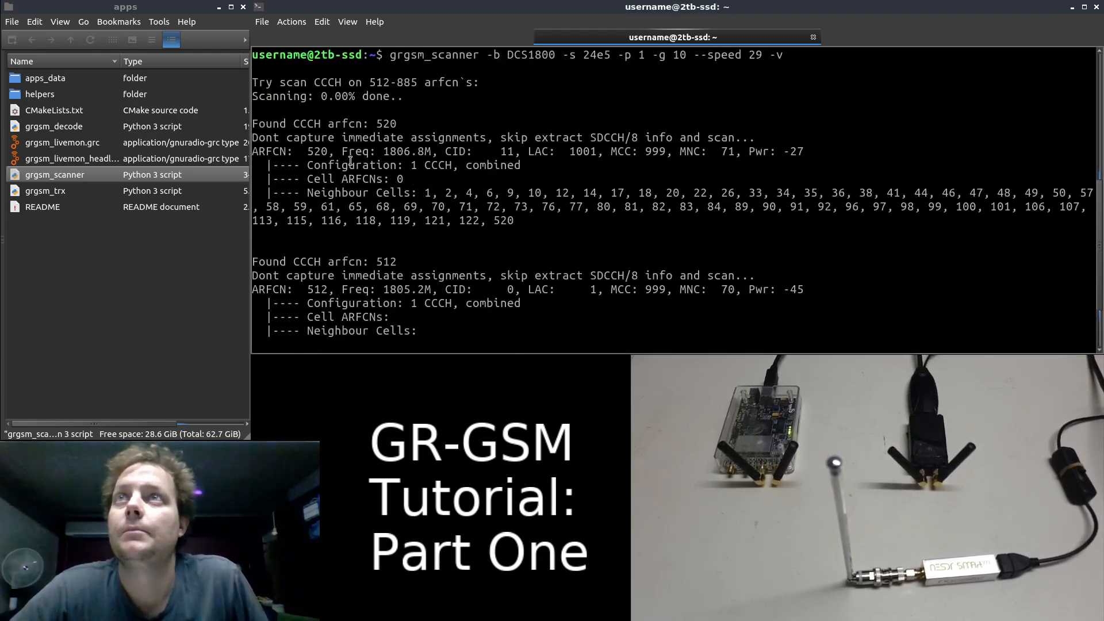
pyautogui.doubleClick(405, 152)
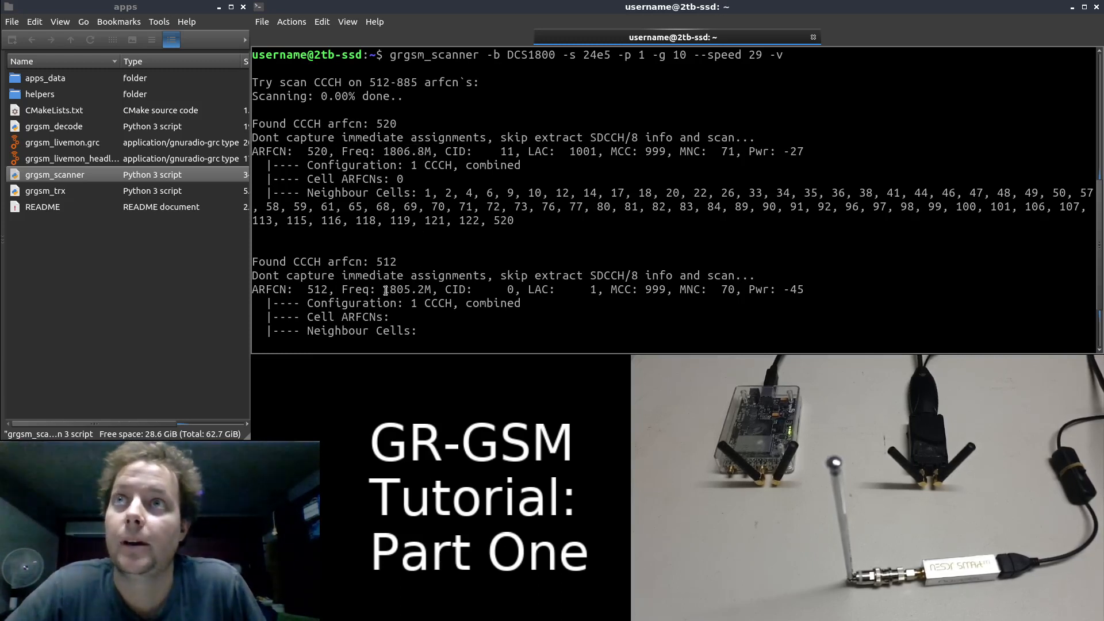
pyautogui.doubleClick(395, 290)
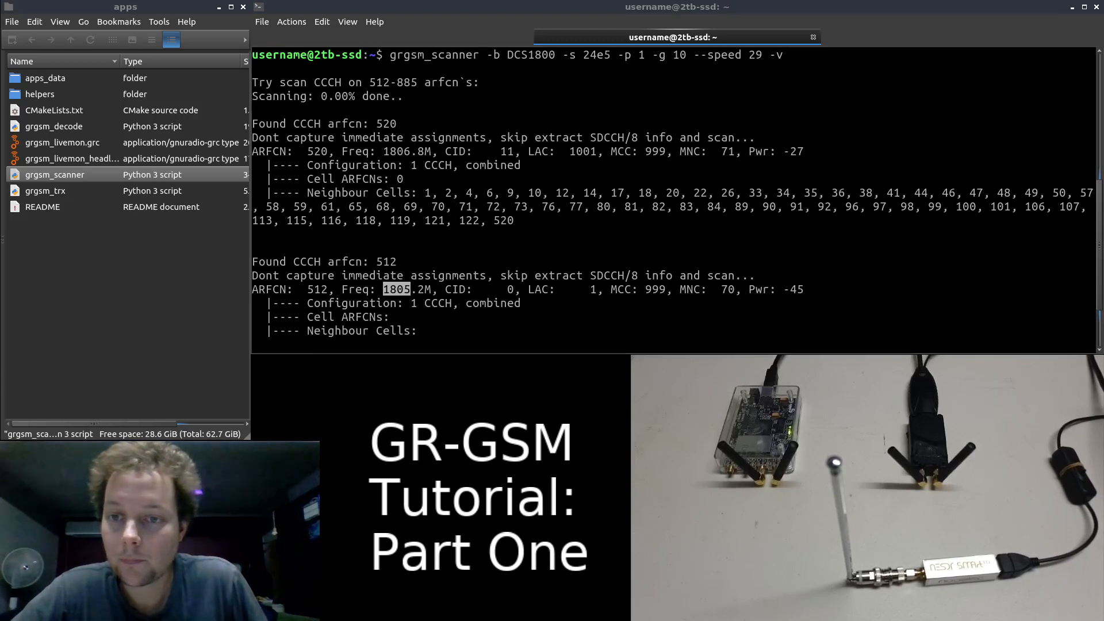
pyautogui.moveTo(760, 448)
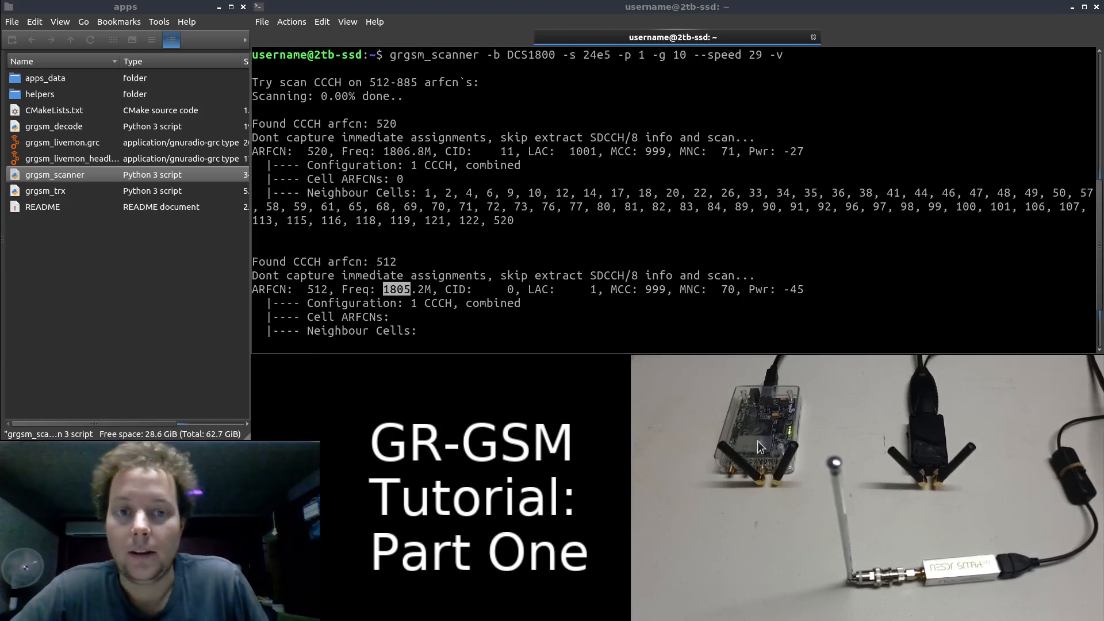